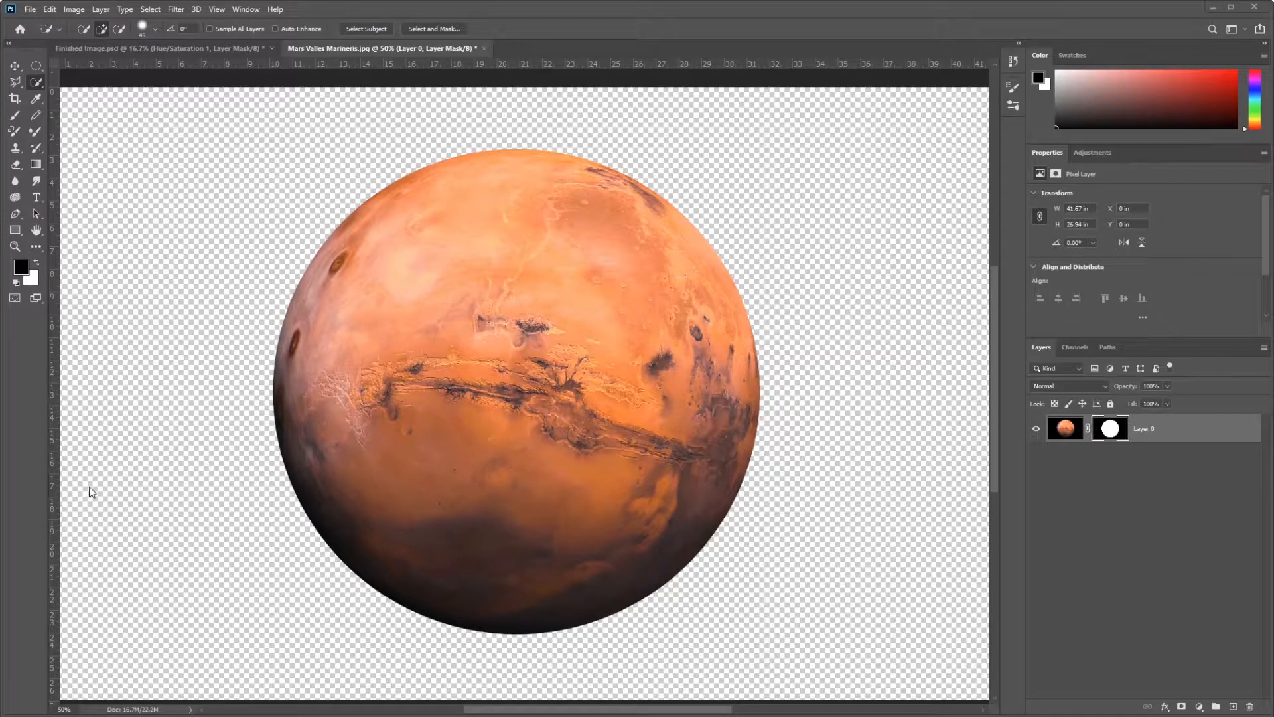
# Step: Switch to the Finished Image.psd collage document
pyautogui.click(158, 48)
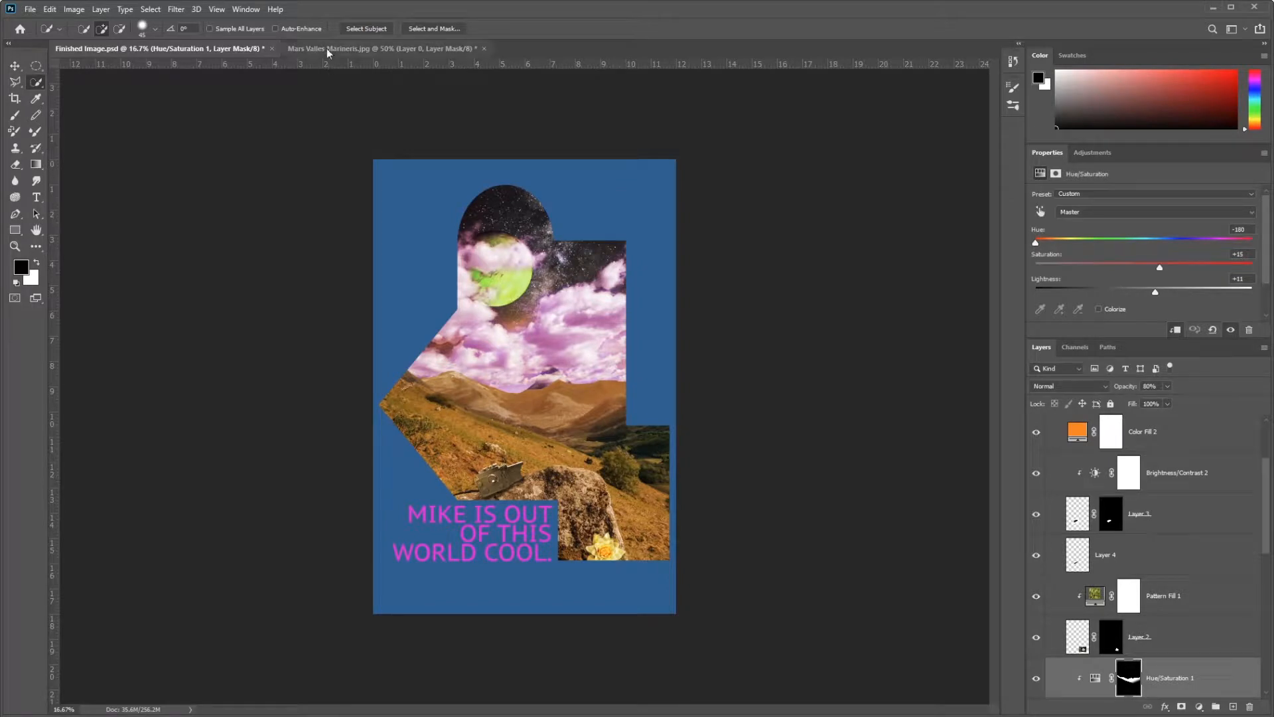
# Step: Open DIGM1350_A8_flower.jpg, the water lily photo, as a new document
pyautogui.click(30, 9)
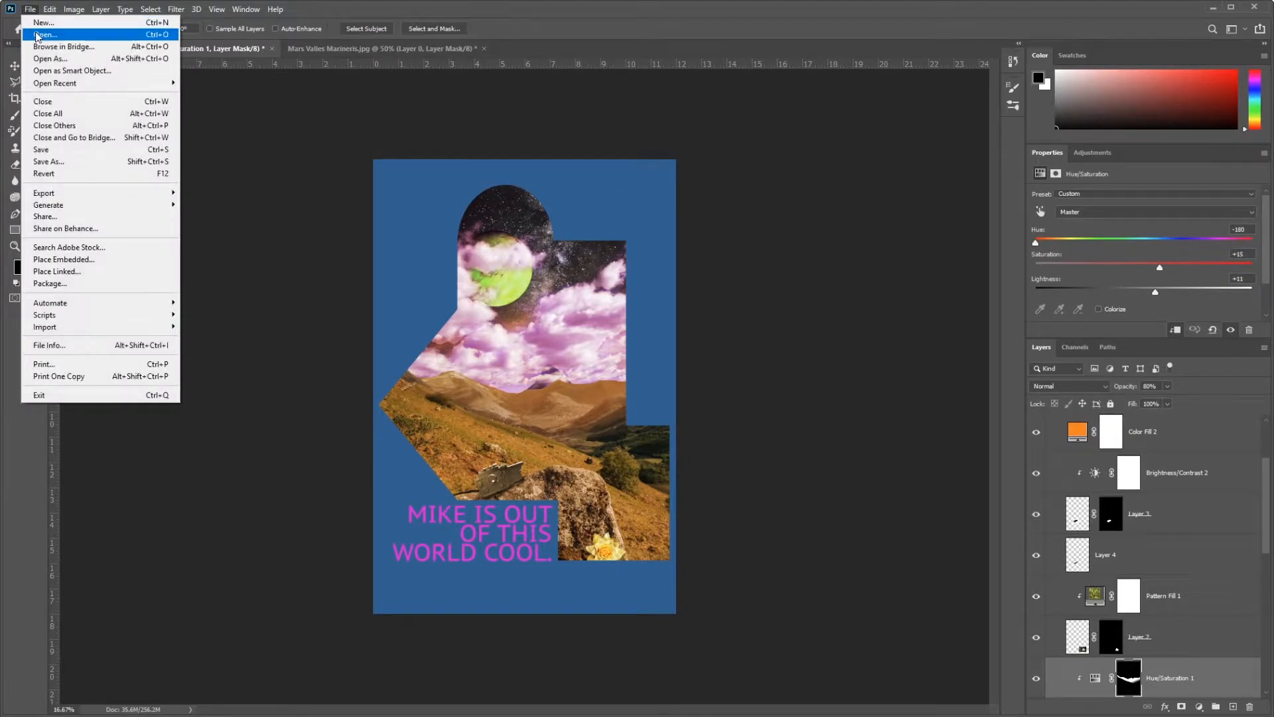
pyautogui.click(44, 34)
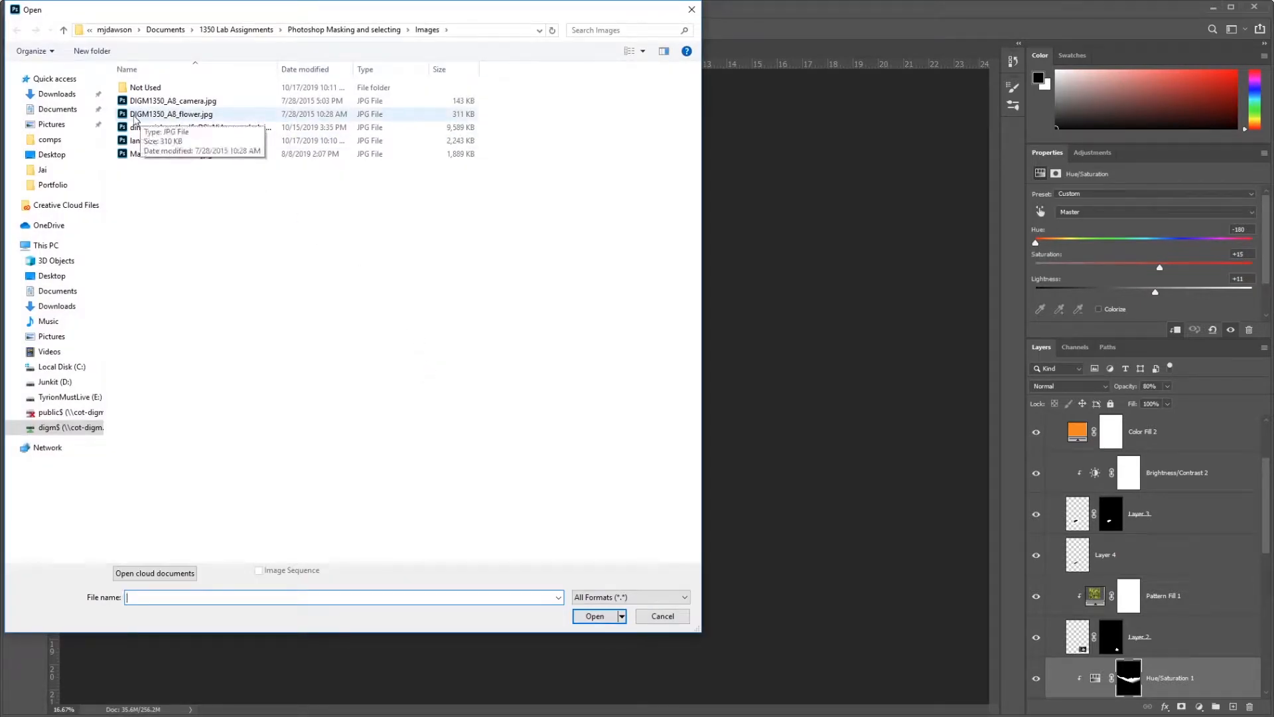
pyautogui.click(171, 114)
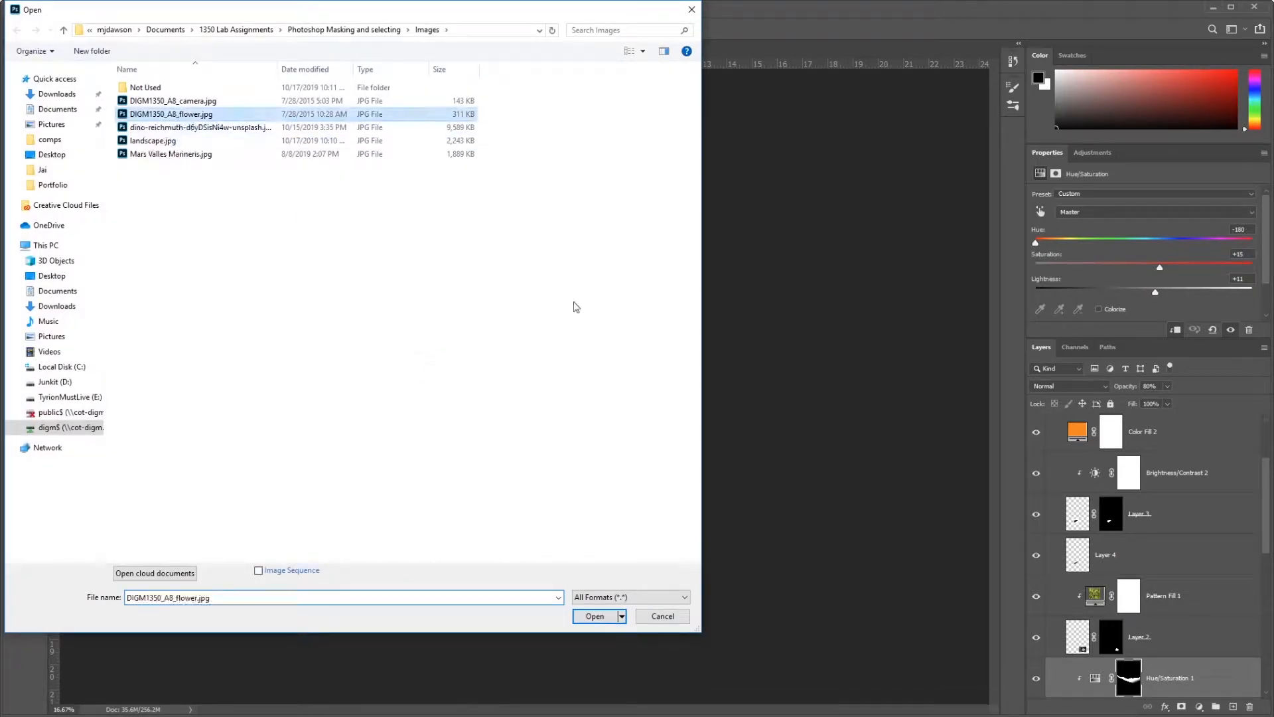
pyautogui.click(595, 616)
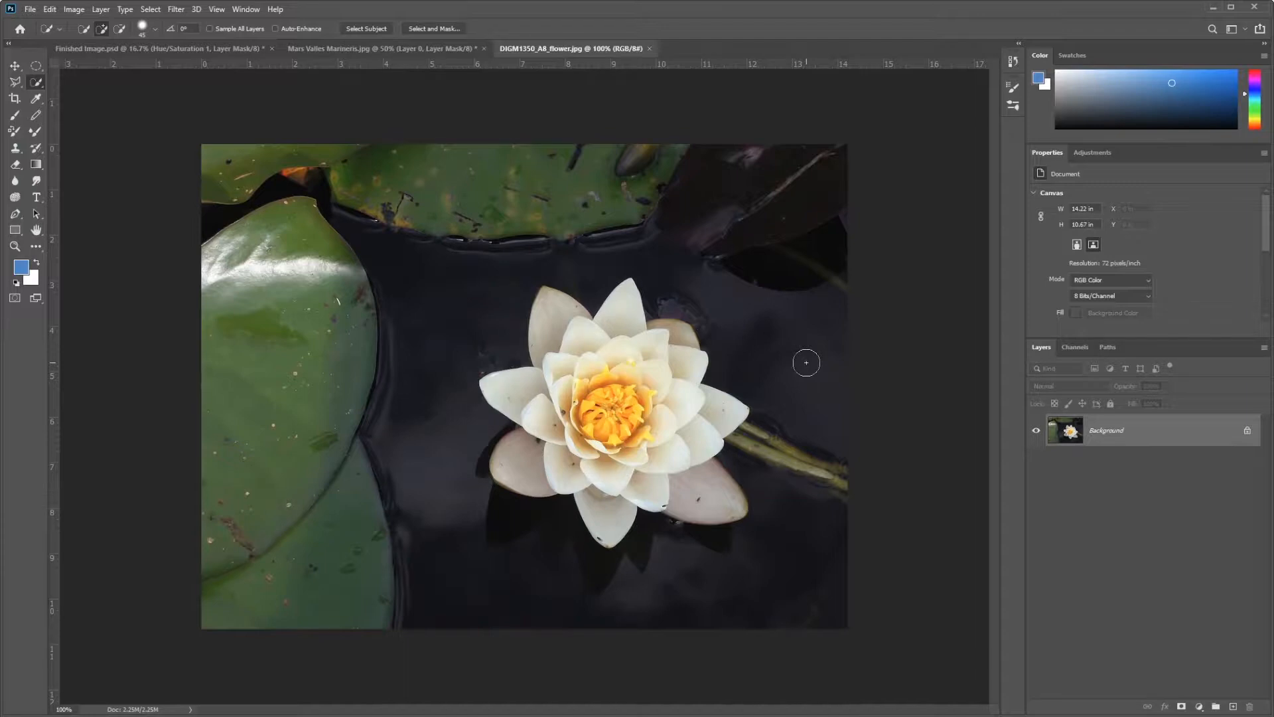
pyautogui.moveTo(542, 450)
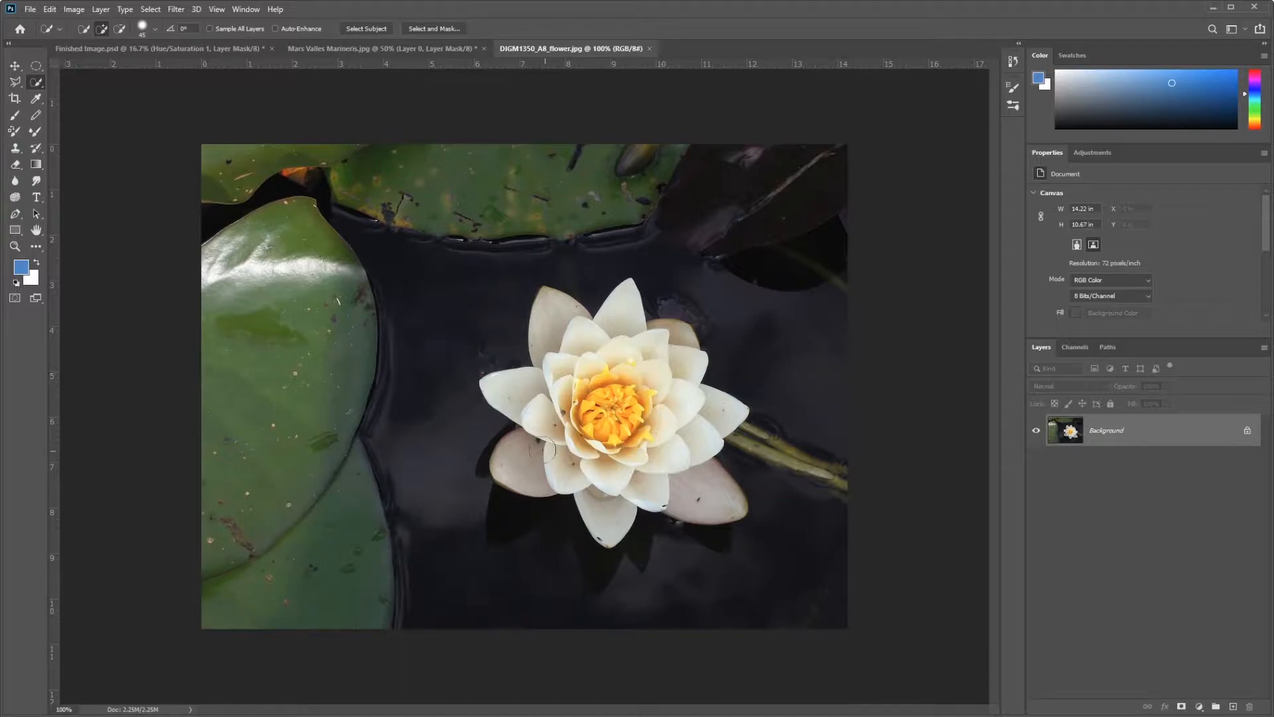
pyautogui.moveTo(429, 517)
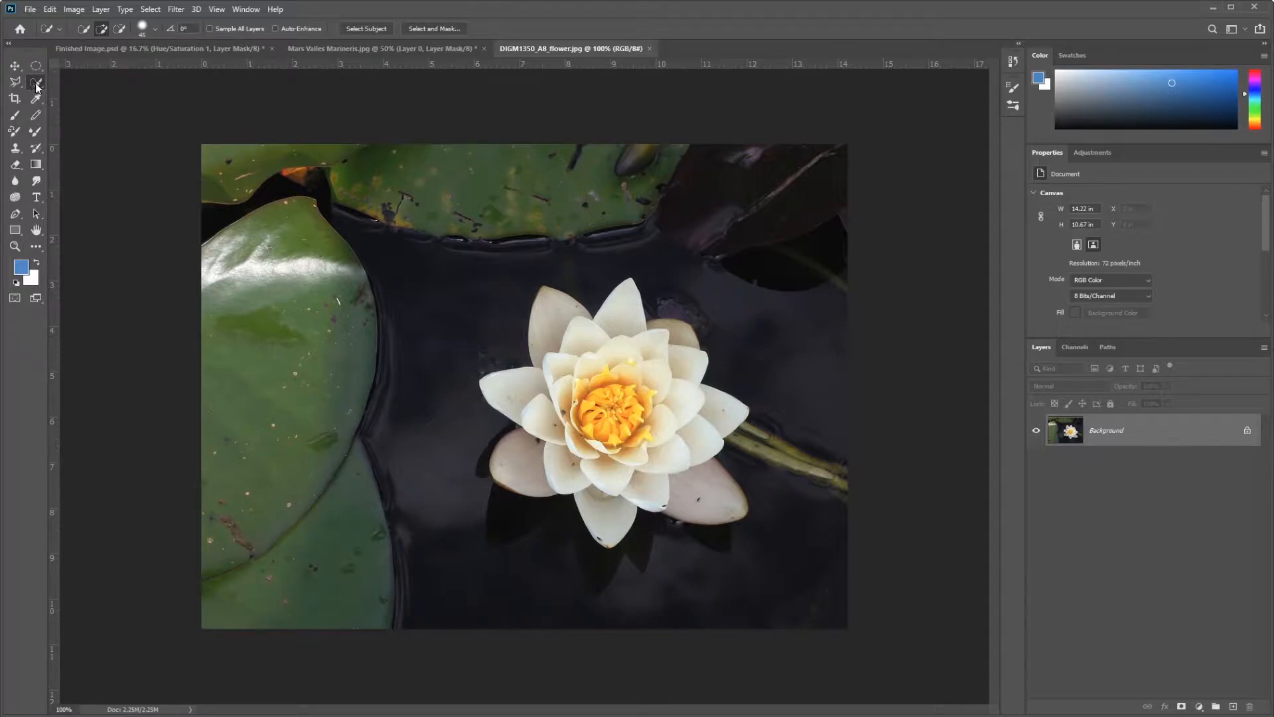
# Step: Choose the Quick Selection Tool with Auto-Enhance enabled for selection edges
pyautogui.click(36, 83)
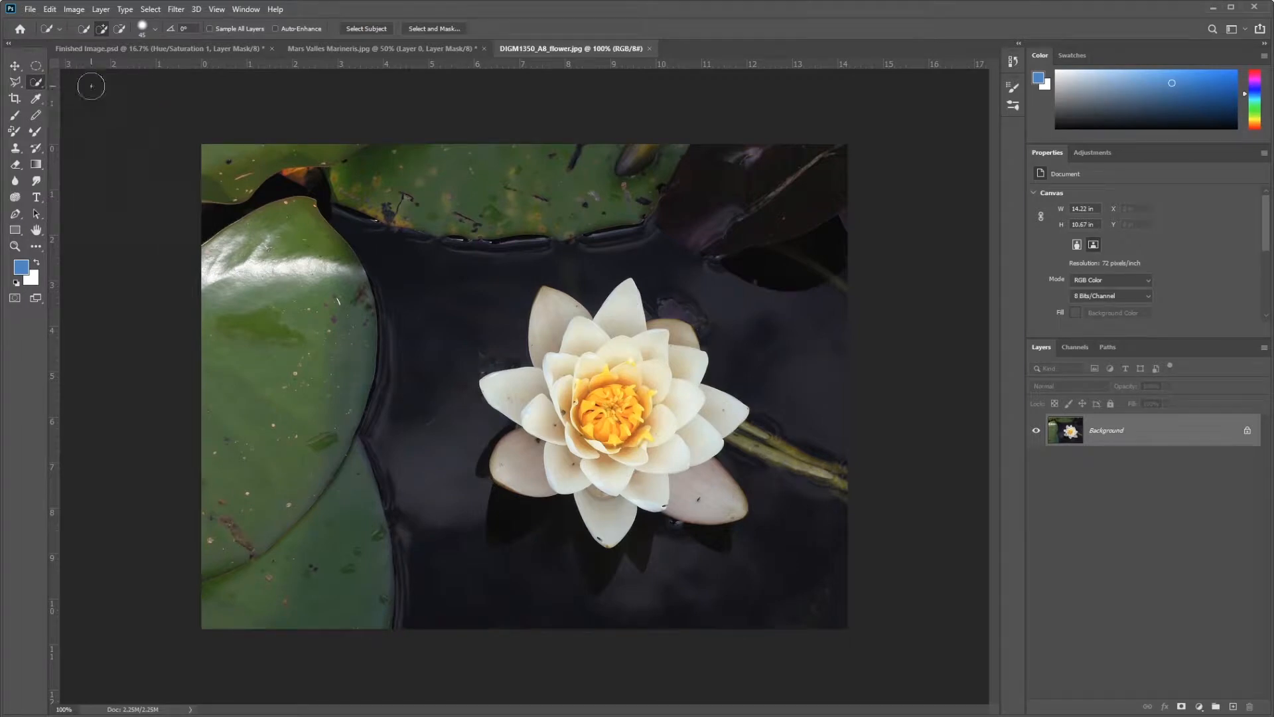
pyautogui.moveTo(206, 193)
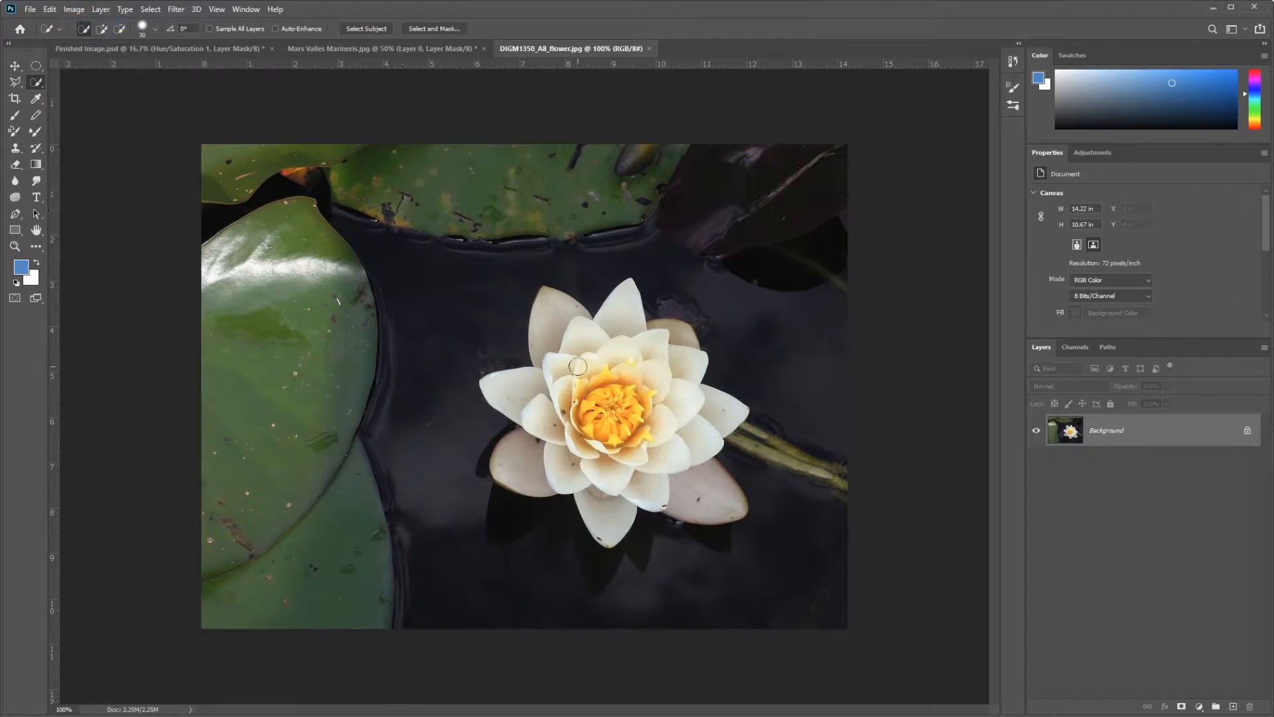
pyautogui.moveTo(529, 371)
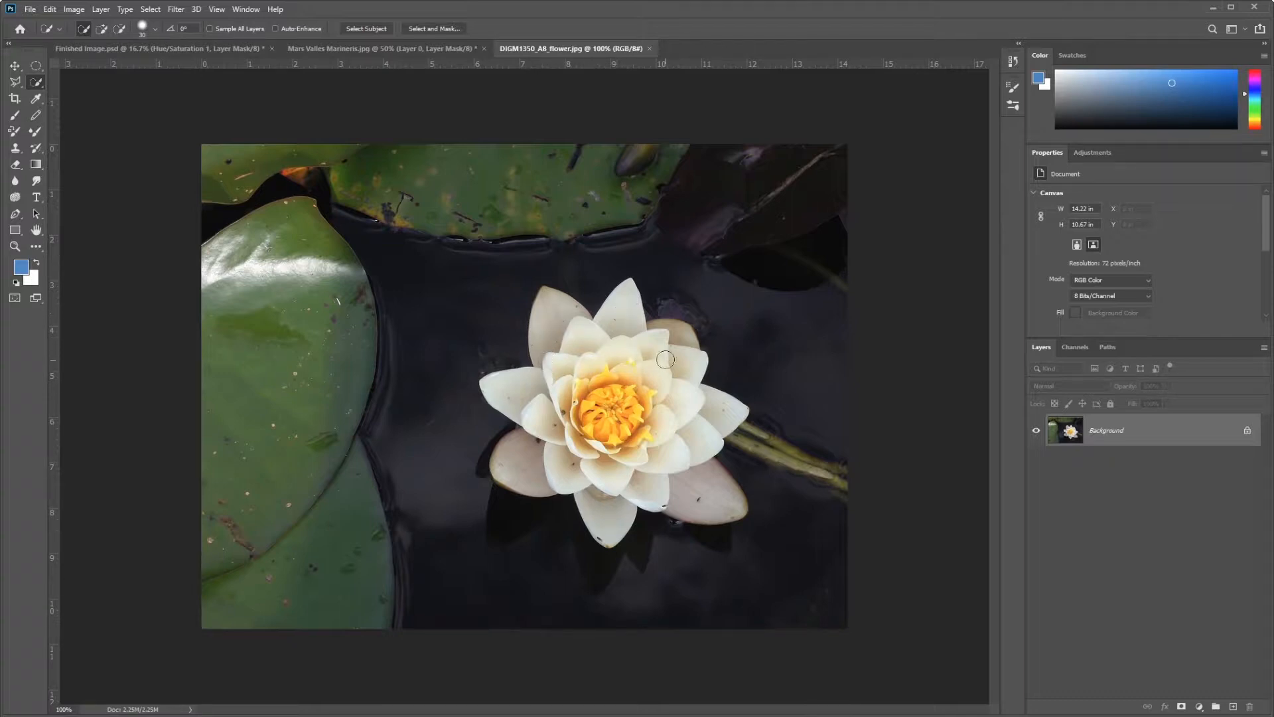
pyautogui.moveTo(643, 470)
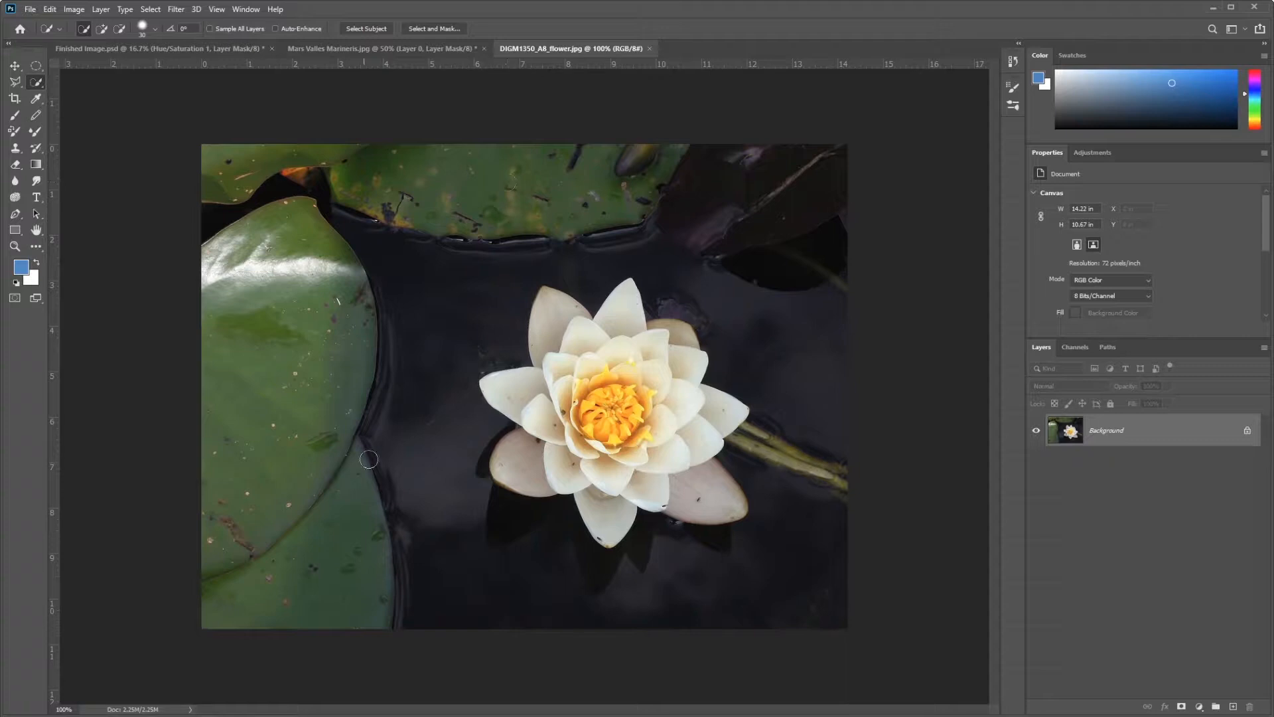
pyautogui.moveTo(398, 333)
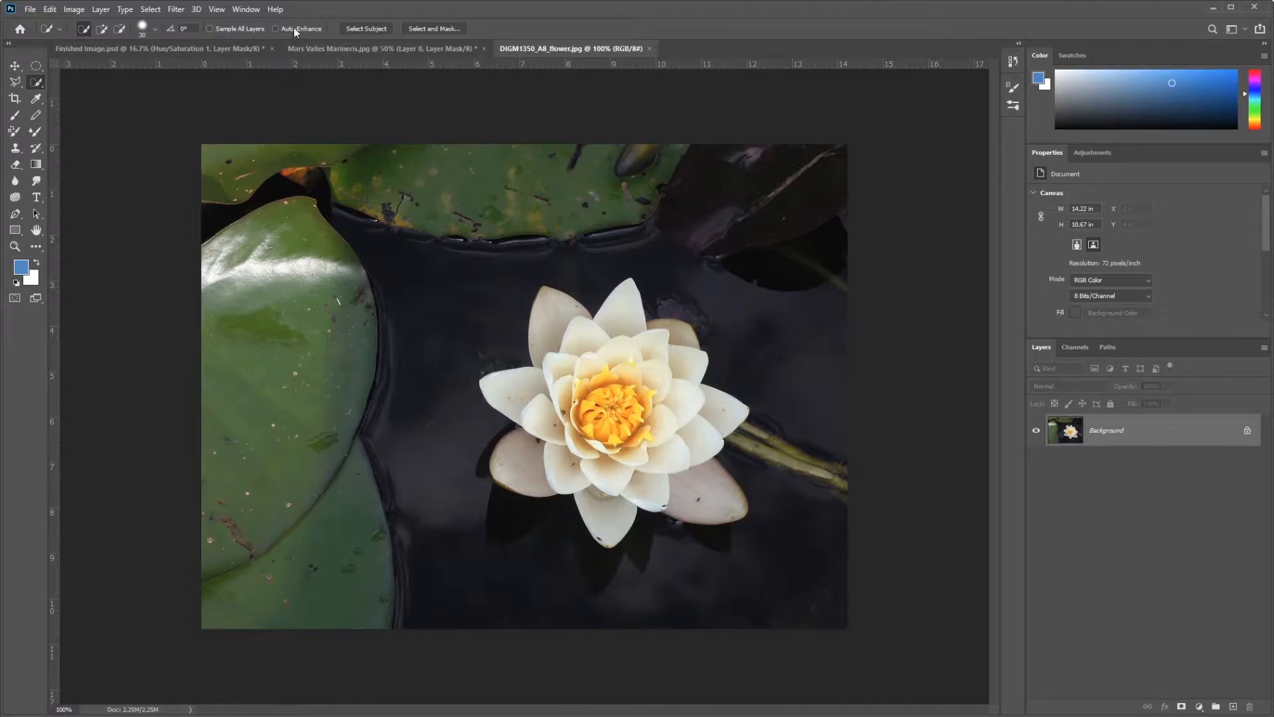
pyautogui.moveTo(296, 28)
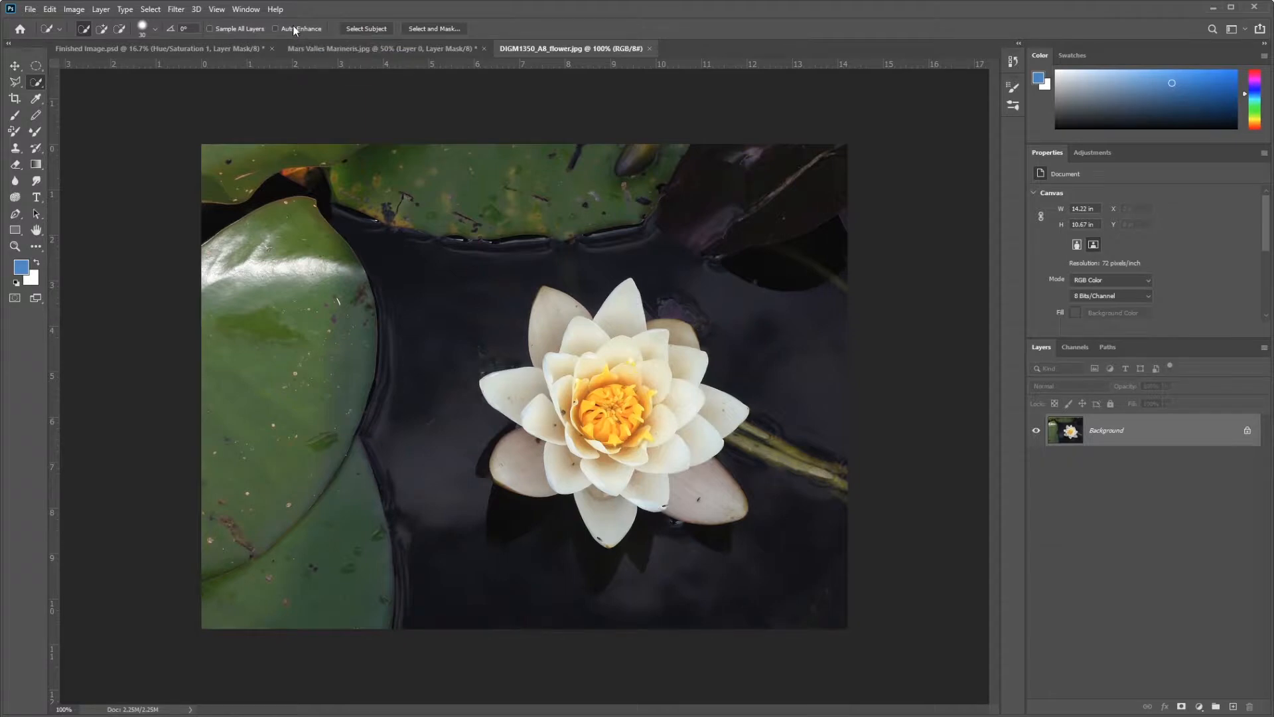
pyautogui.click(276, 27)
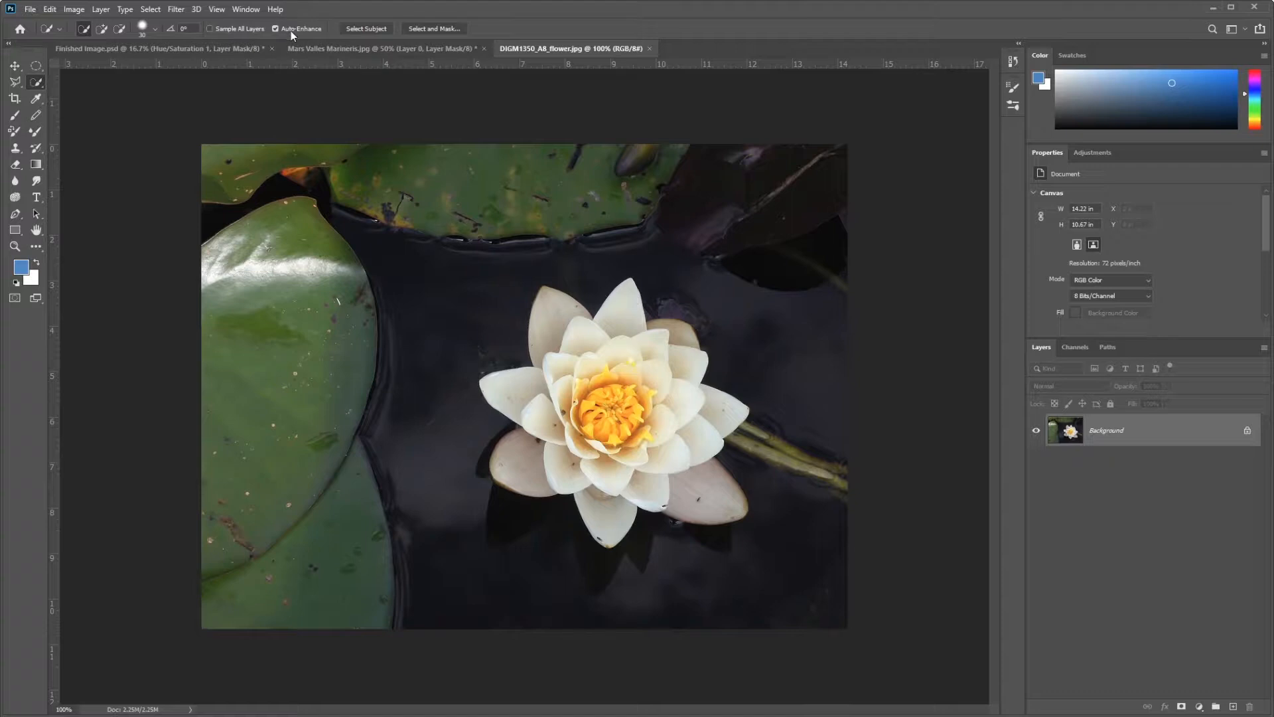
pyautogui.moveTo(299, 28)
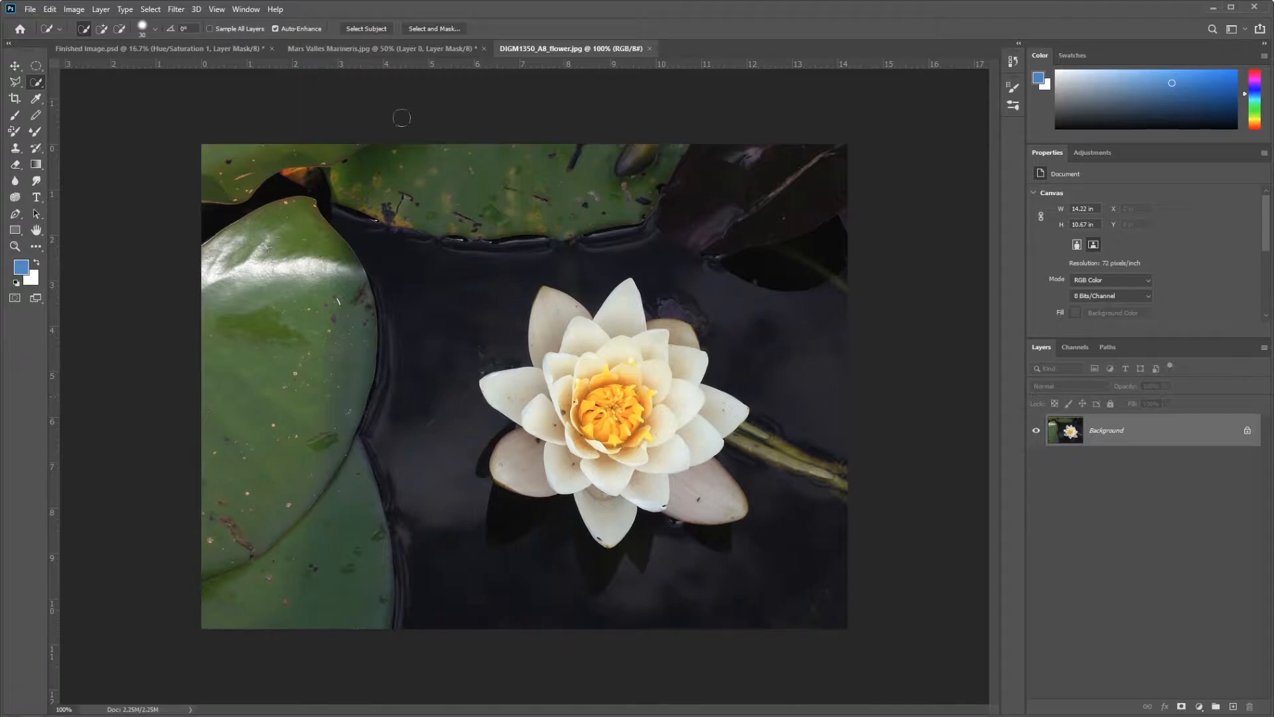
pyautogui.moveTo(552, 399)
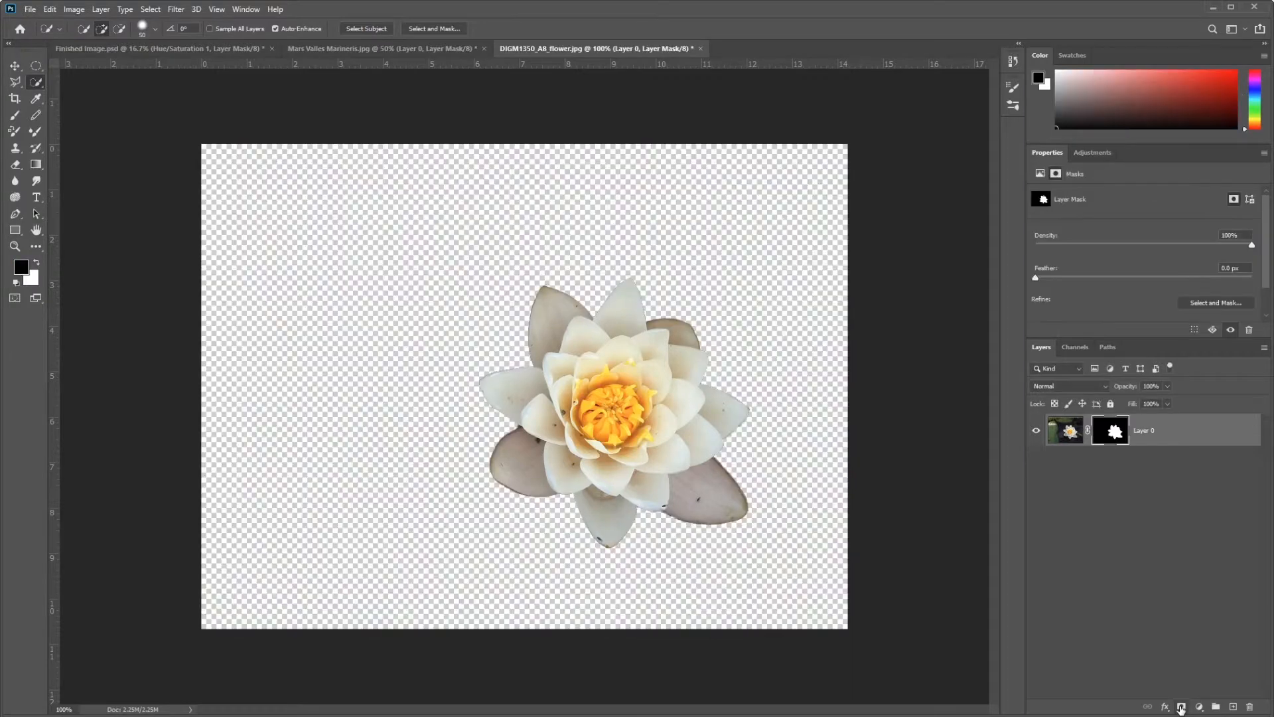
pyautogui.click(1109, 430)
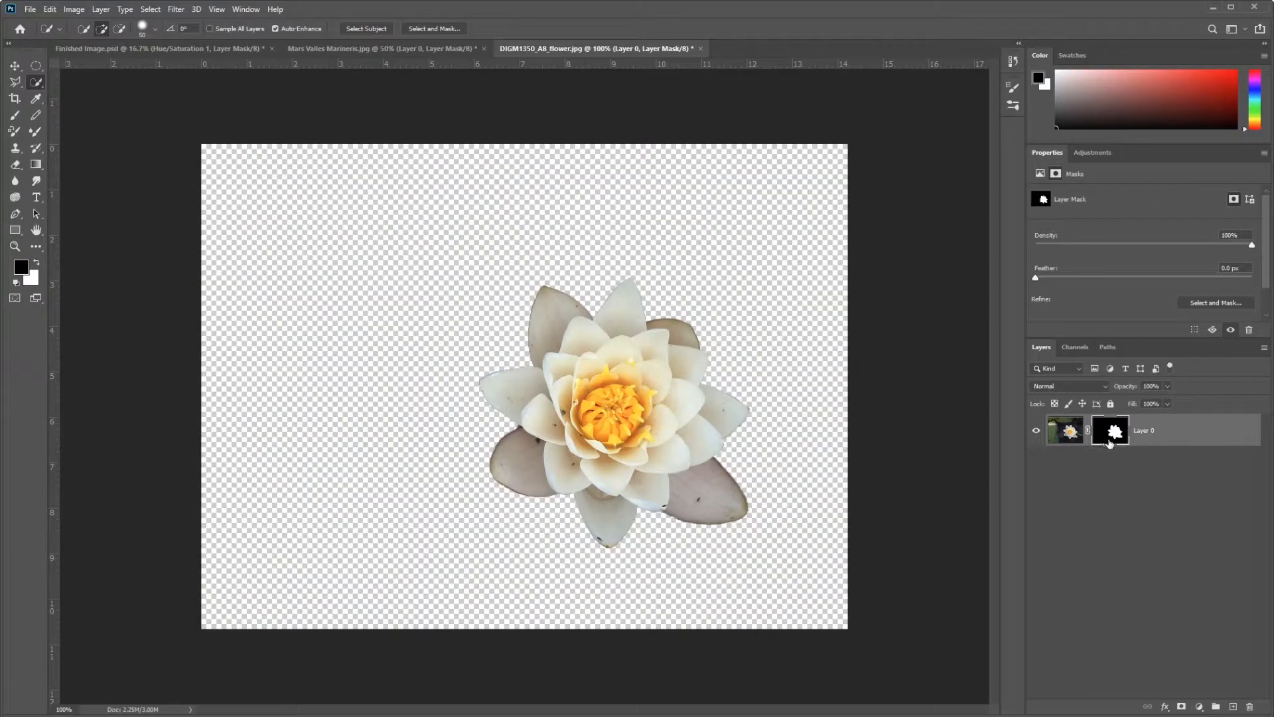
pyautogui.click(1065, 430)
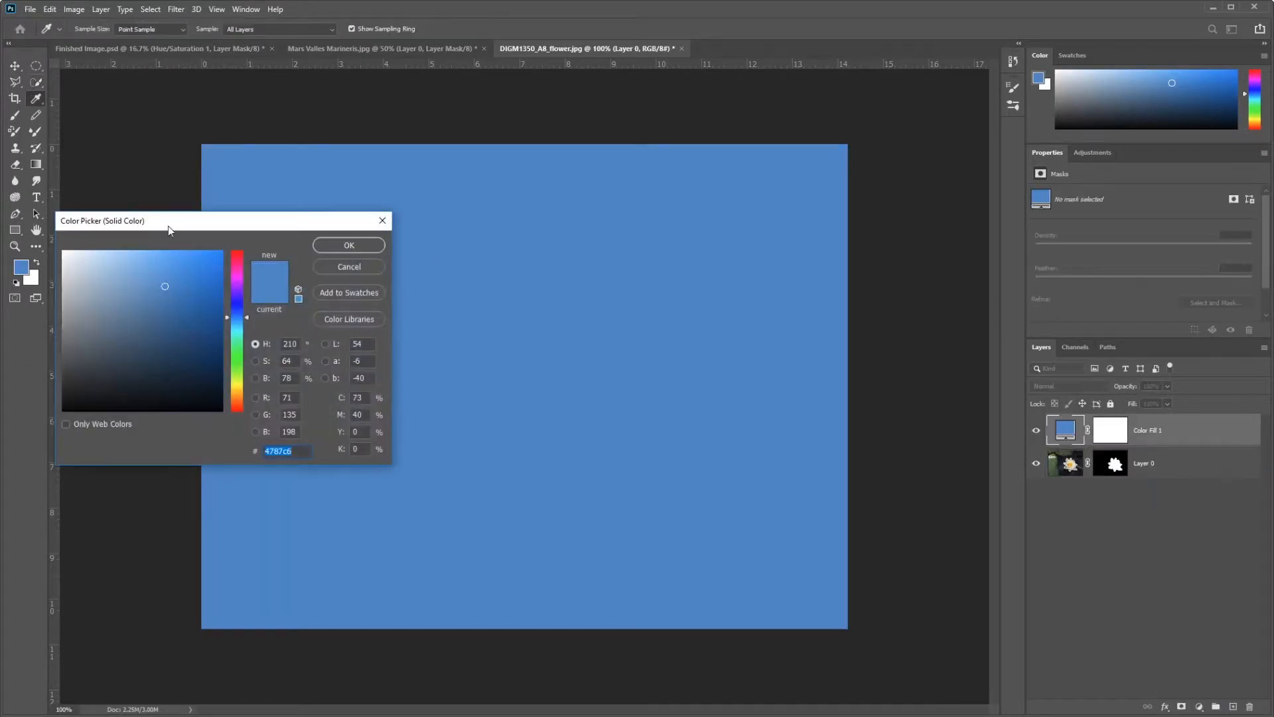
pyautogui.write('ff0000')
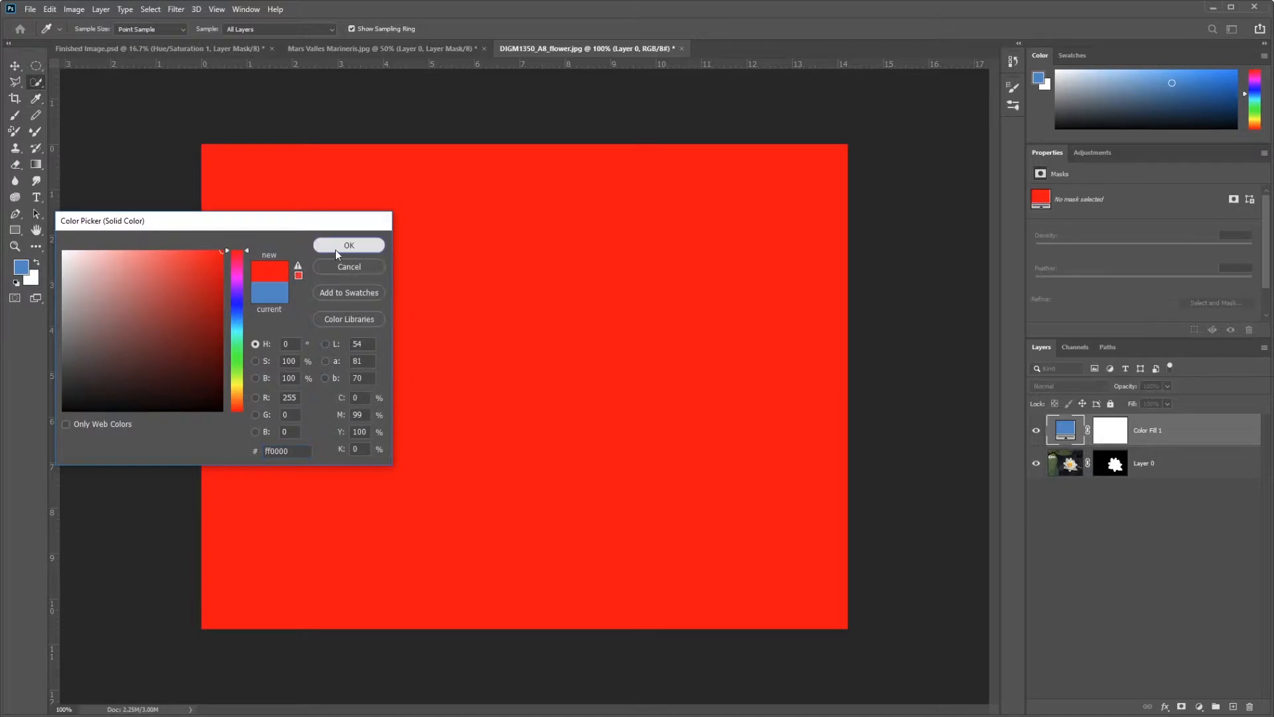
pyautogui.click(349, 246)
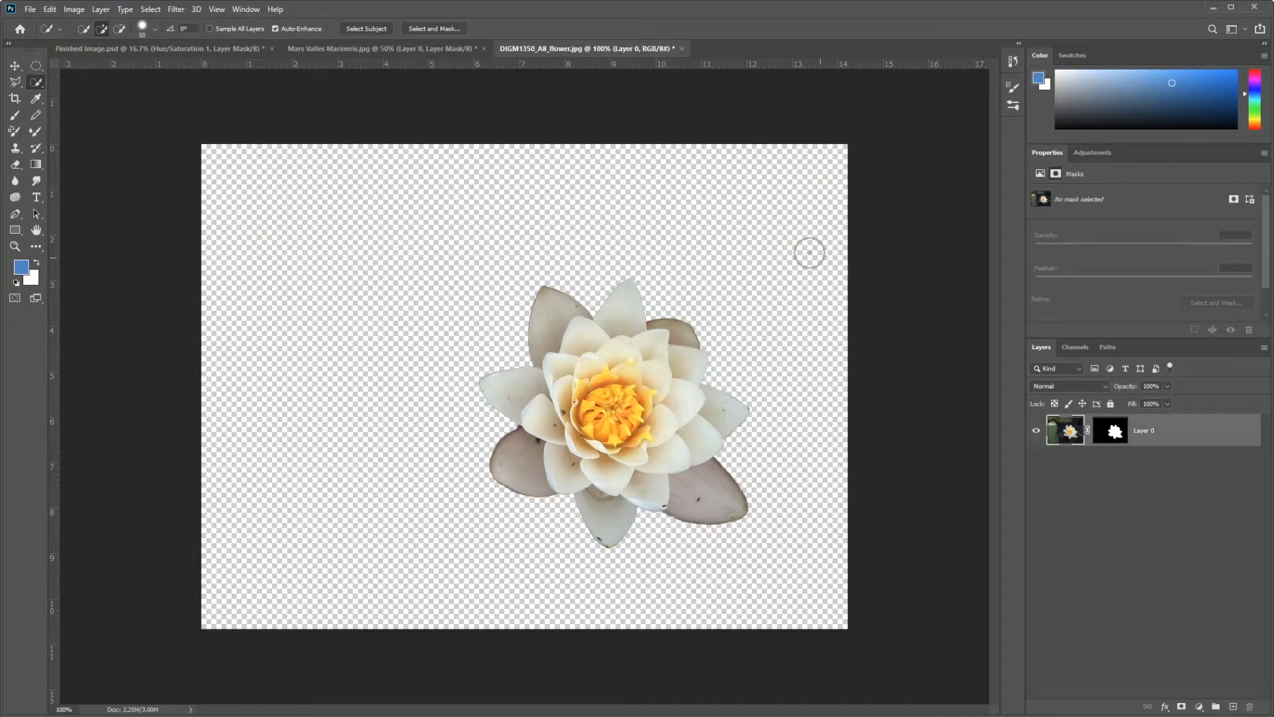
pyautogui.moveTo(580, 535)
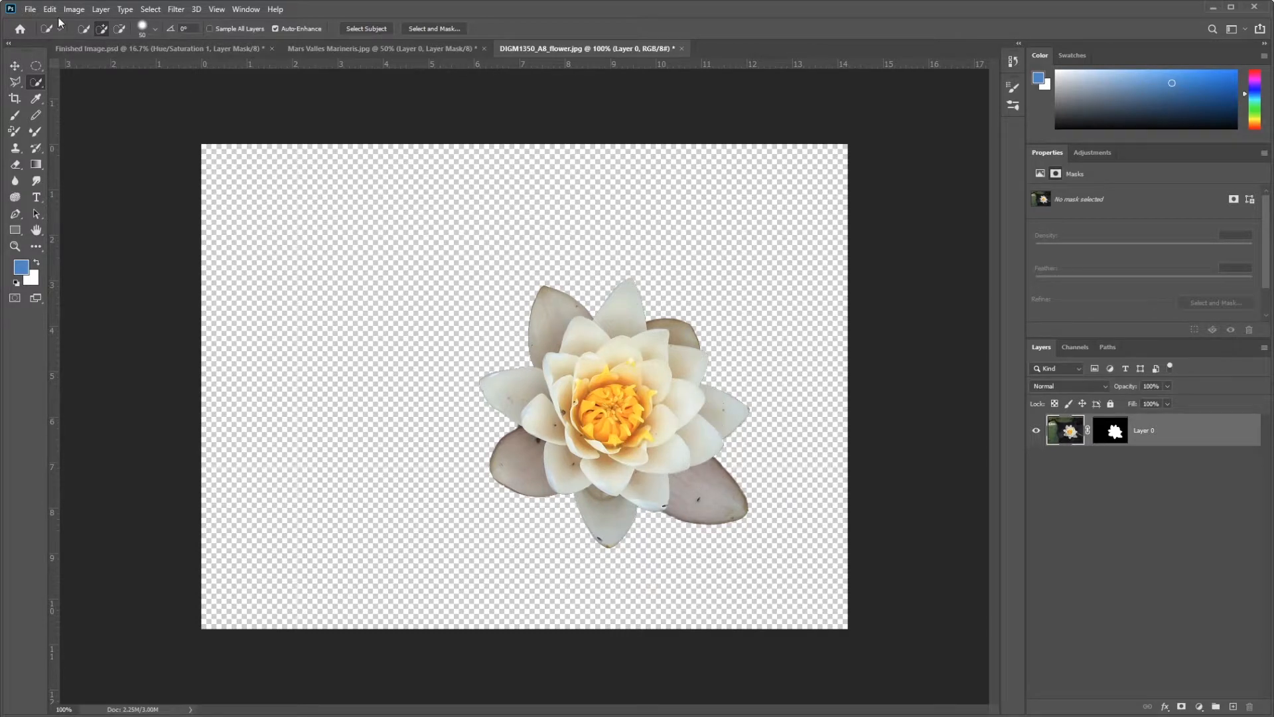
# Step: Open DIGM1350_A8_camera.jpg, the vintage camera on white, as a new document
pyautogui.click(31, 9)
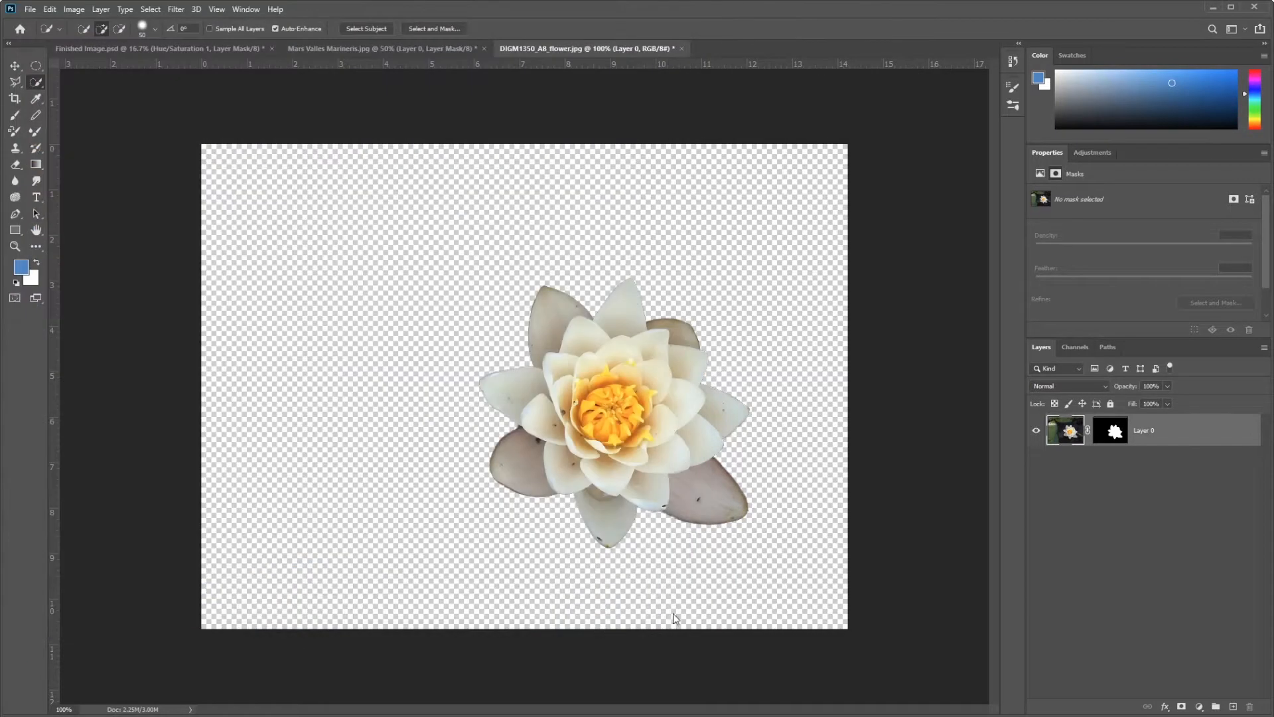
pyautogui.click(772, 48)
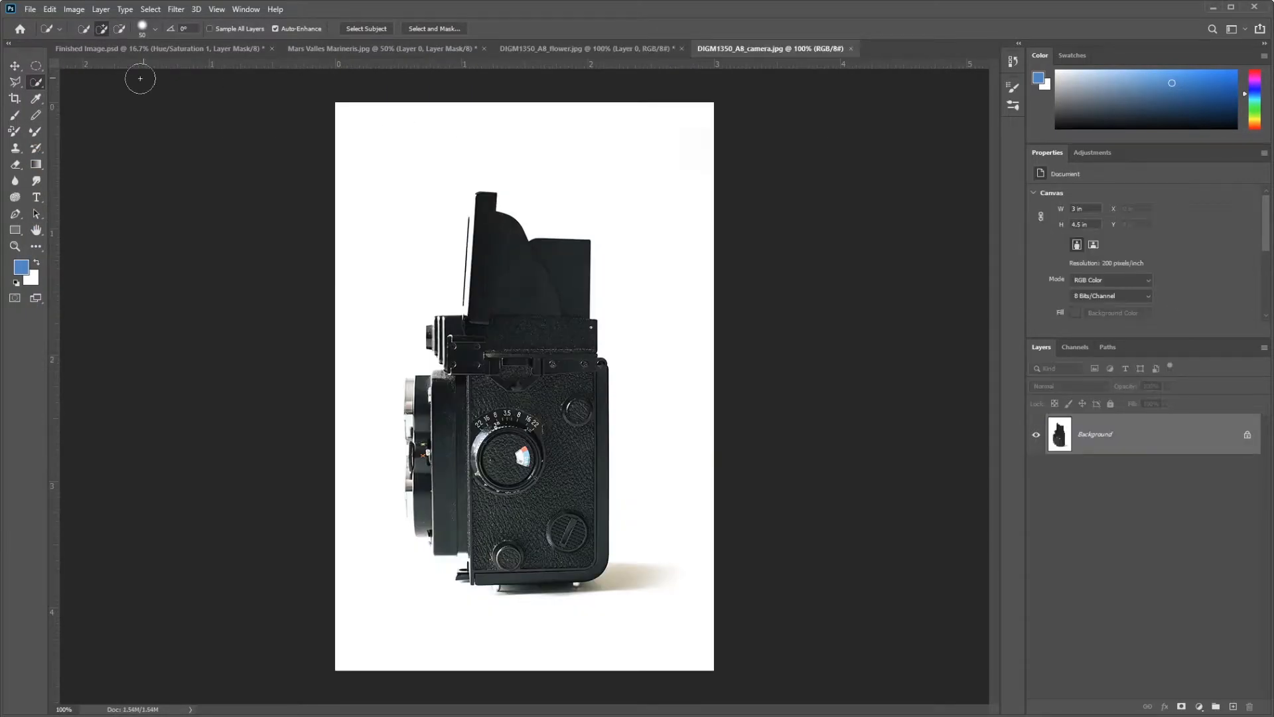
pyautogui.moveTo(496, 215)
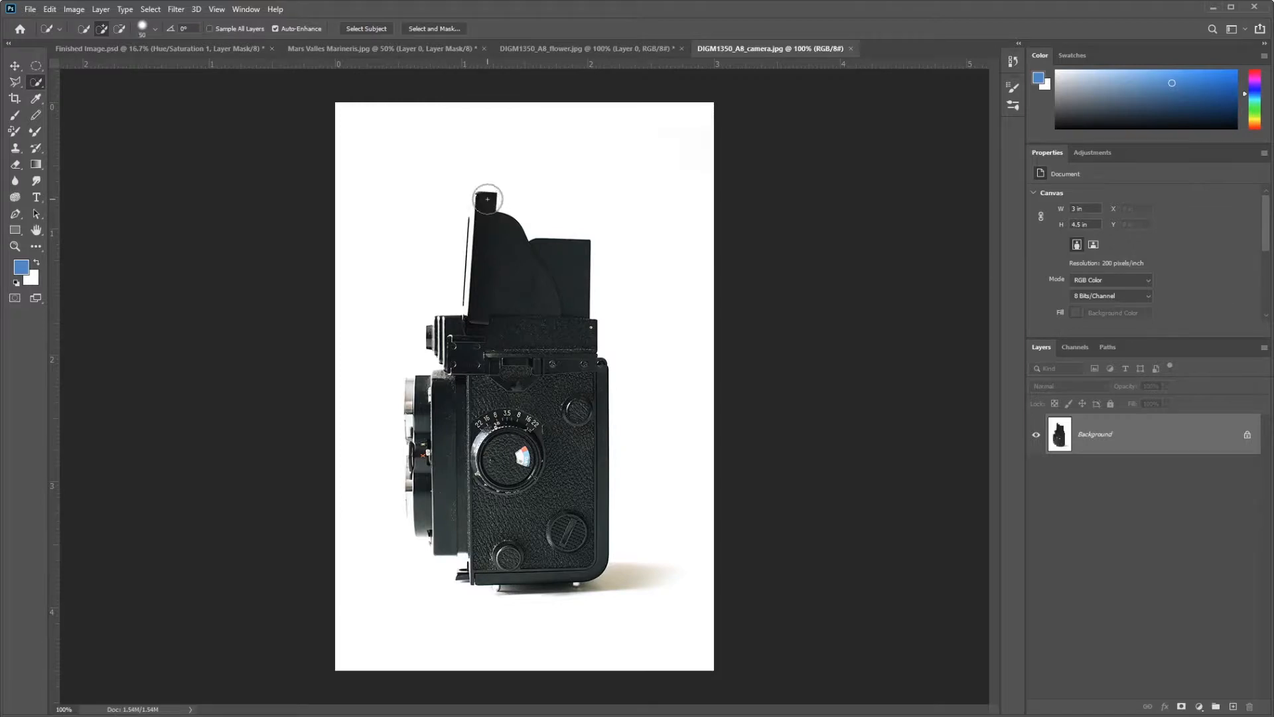
pyautogui.click(487, 199)
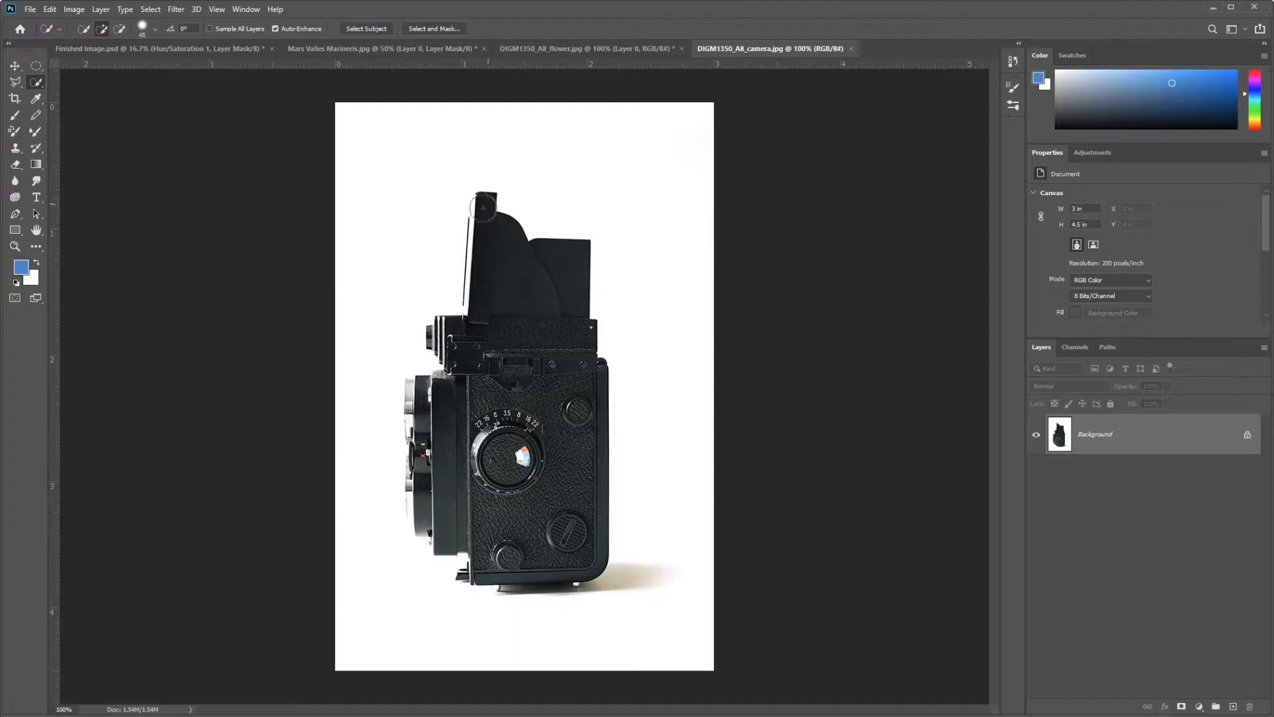
pyautogui.moveTo(480, 205)
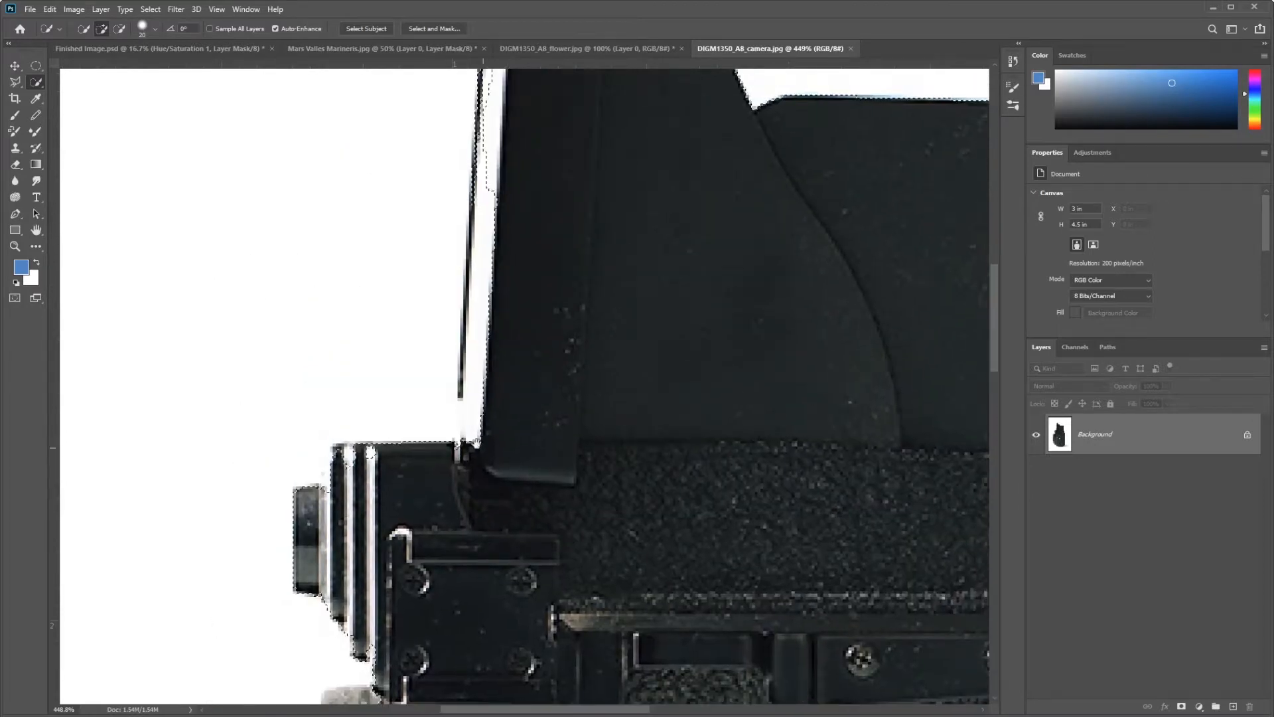
pyautogui.moveTo(495, 286)
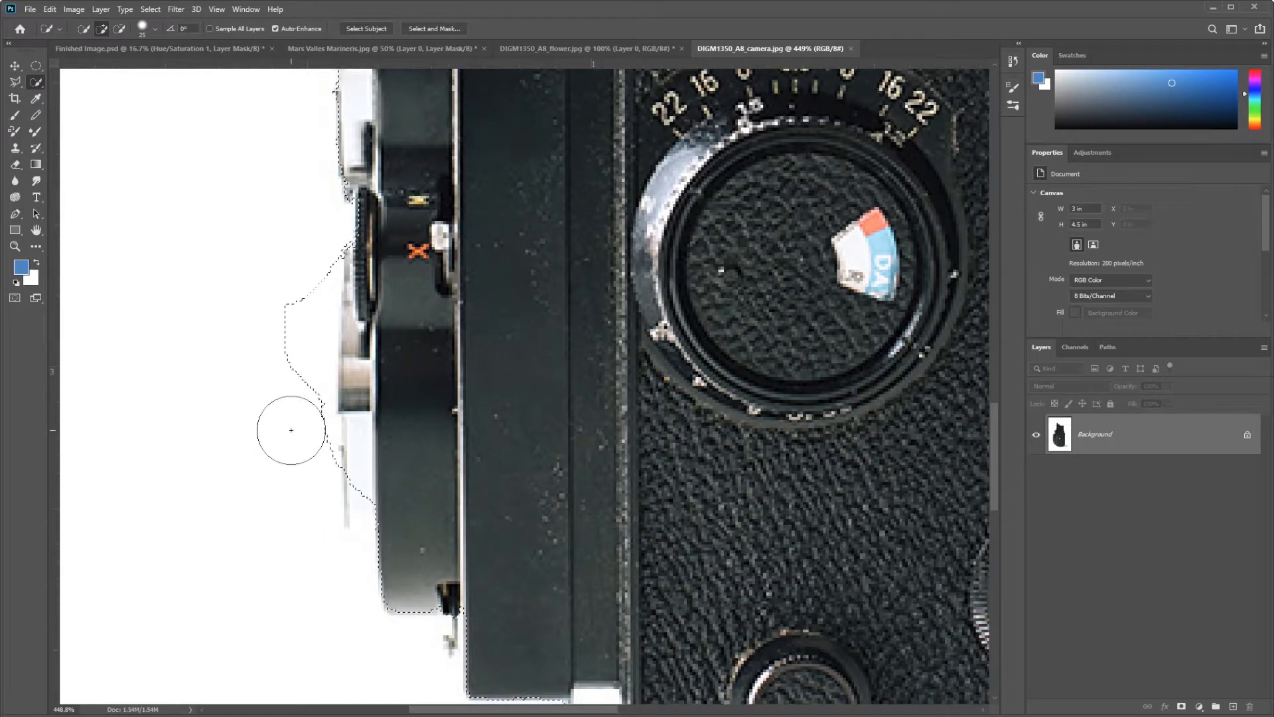
pyautogui.moveTo(290, 387)
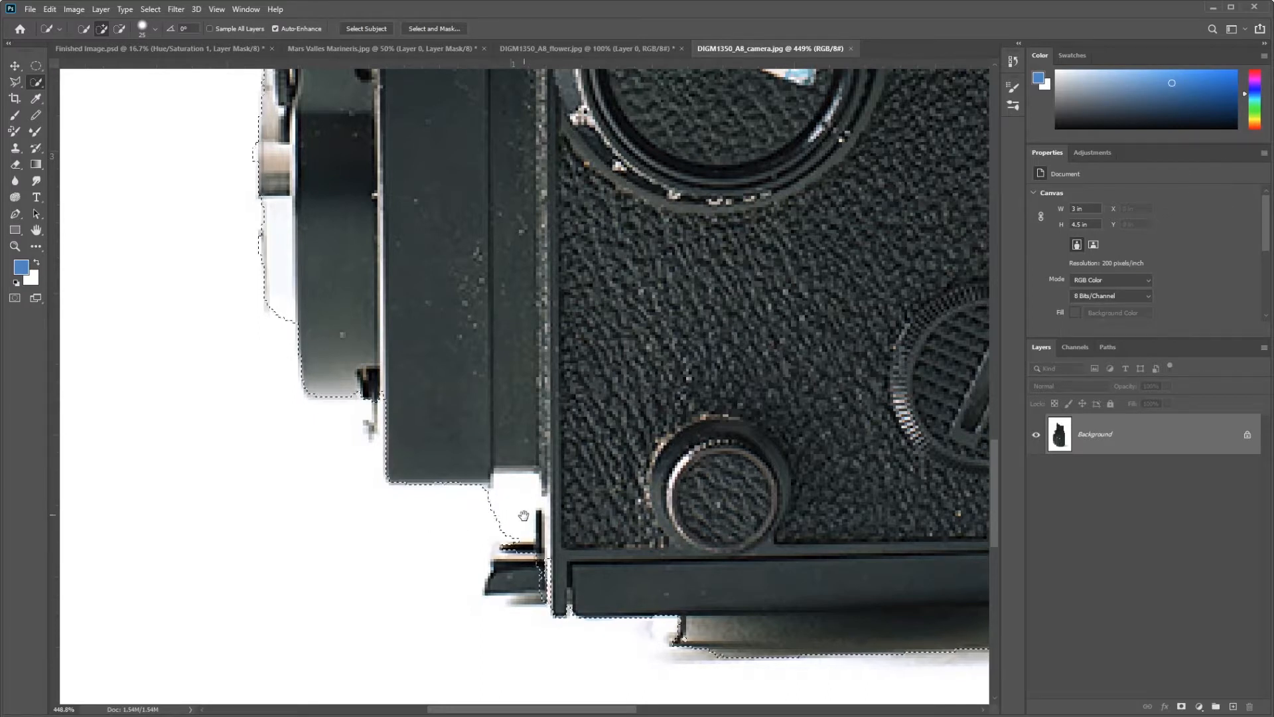
# Step: Add the bracket below the lens to the camera selection, then view the Finished Image collage
pyautogui.moveTo(524, 516); pyautogui.dragTo(479, 570)
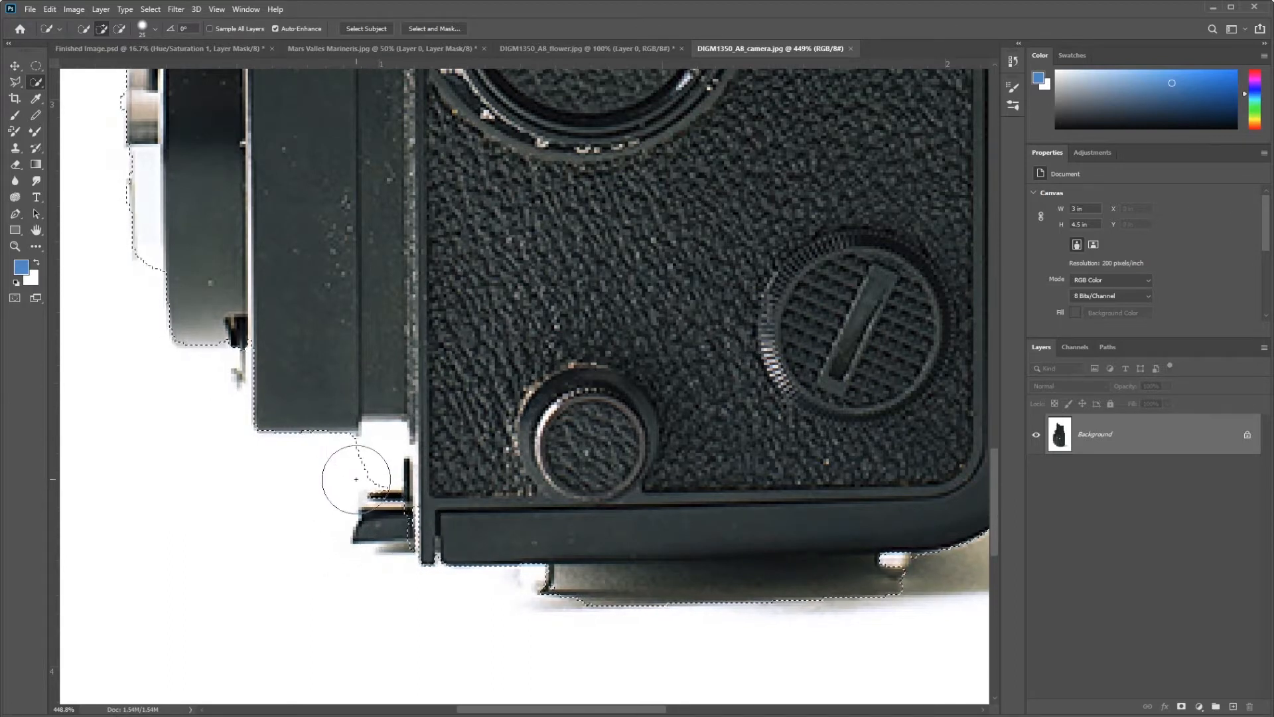
pyautogui.moveTo(355, 479); pyautogui.dragTo(355, 560)
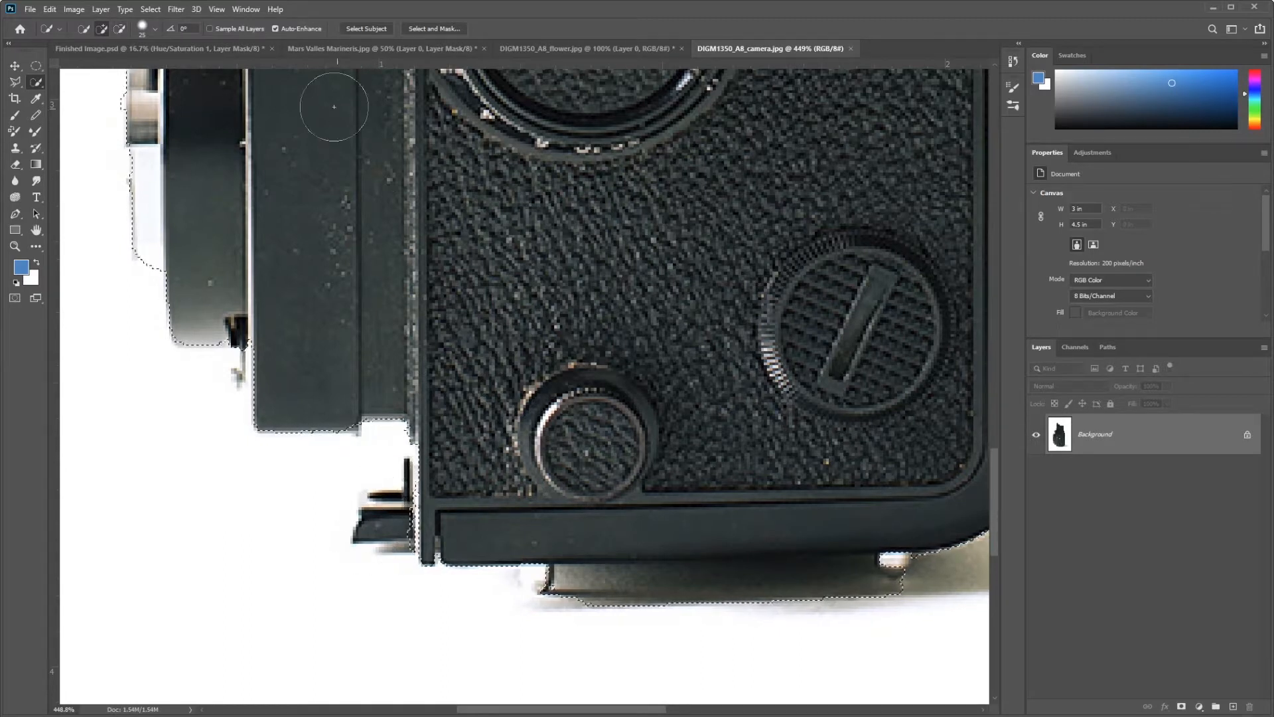
pyautogui.click(157, 47)
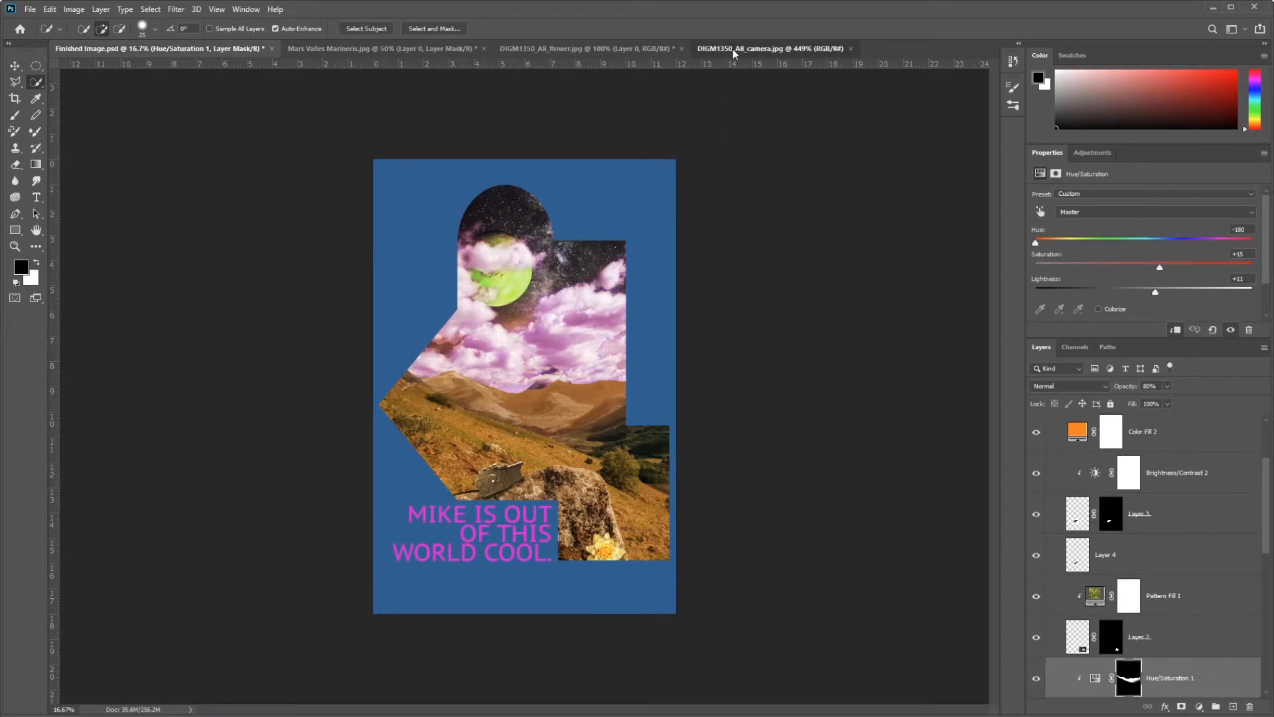
# Step: Return to the DIGM1350_A8_camera.jpg document with its selection still active
pyautogui.click(772, 48)
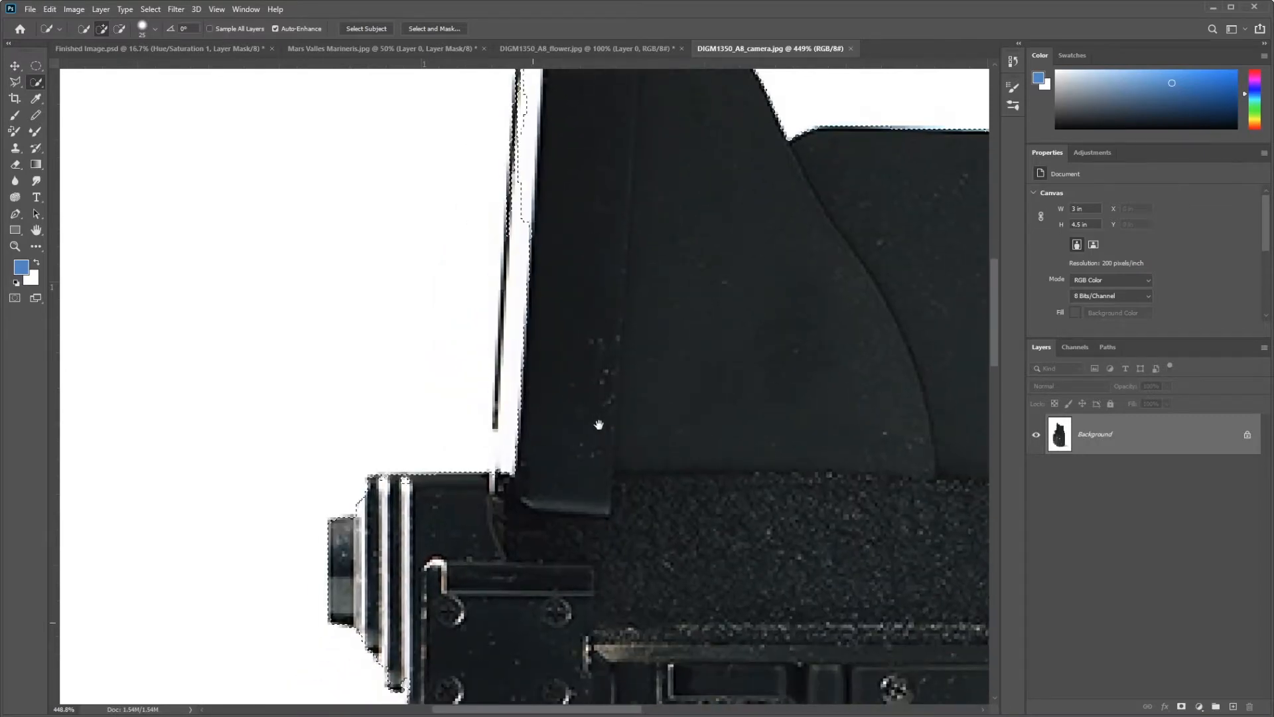
# Step: Select along the viewfinder hood's curved top, then reset the Lasso tool to defaults
pyautogui.moveTo(598, 425); pyautogui.dragTo(475, 540)
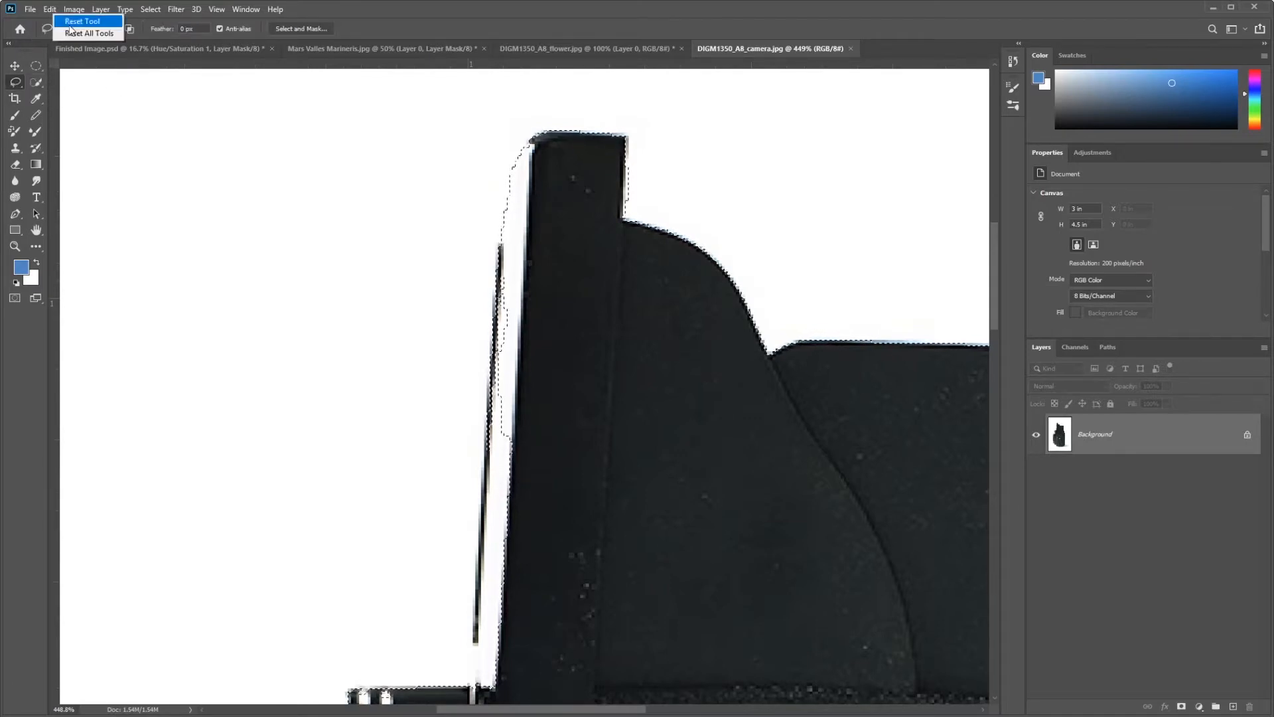
pyautogui.click(81, 22)
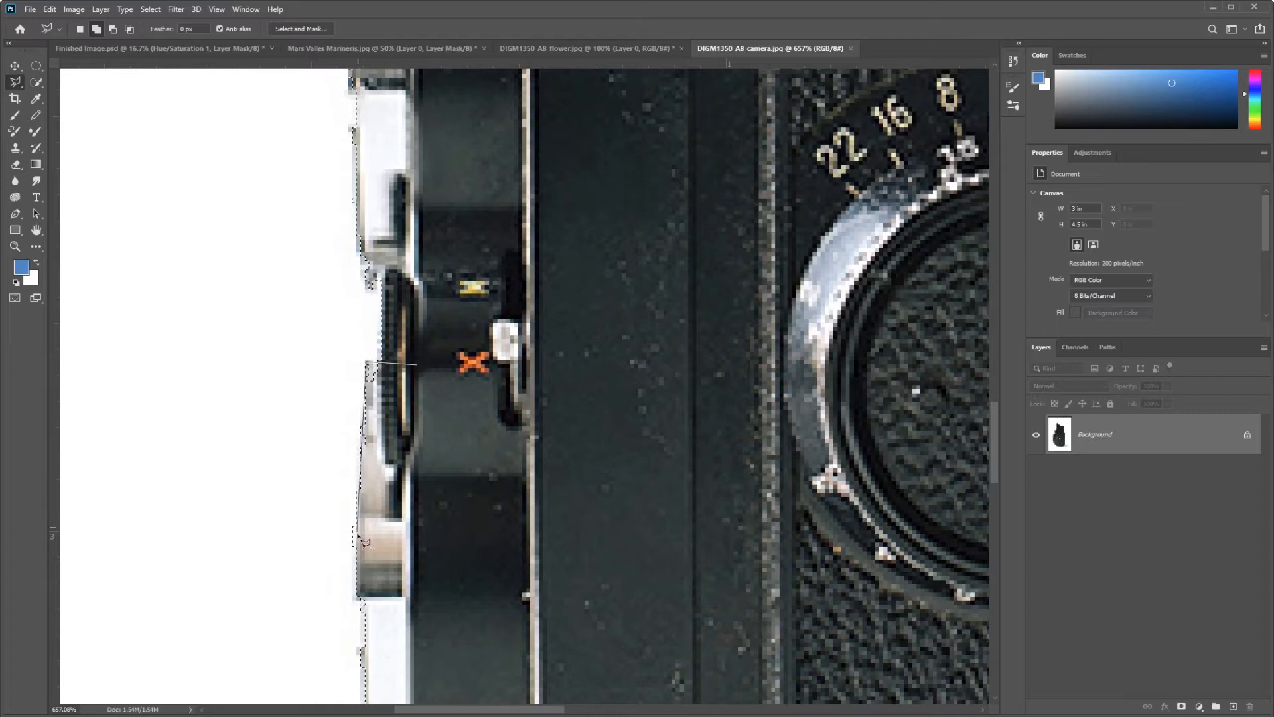
# Step: Refine the selection along the lens side and base, then view the Finished Image collage
pyautogui.scroll(-3)
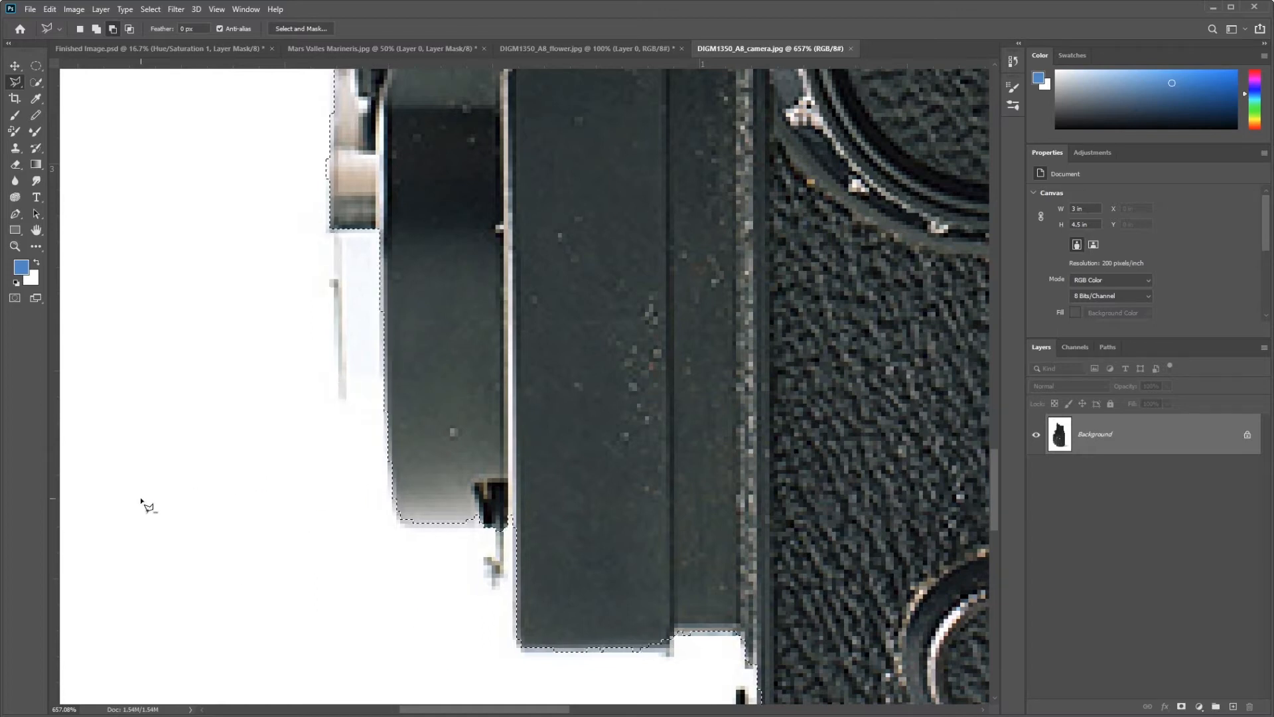
pyautogui.scroll(-3)
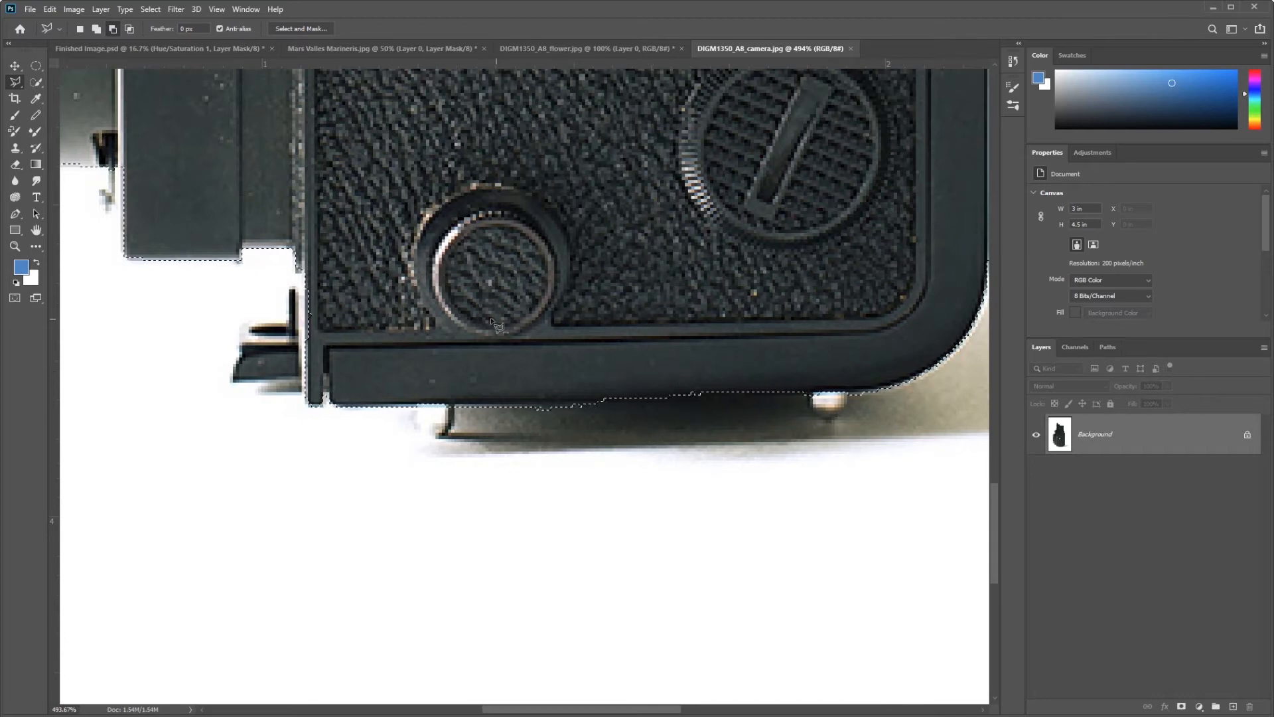
pyautogui.click(158, 48)
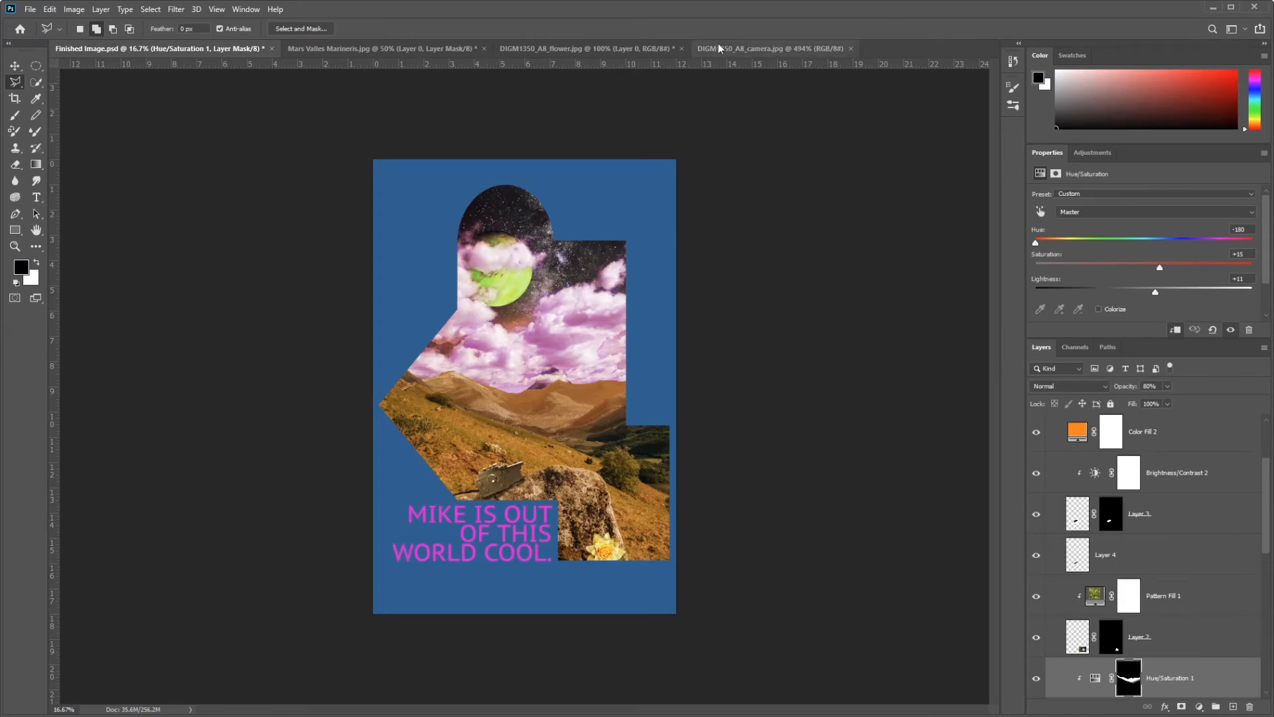
# Step: Return to the camera document to mask out its white background
pyautogui.click(768, 48)
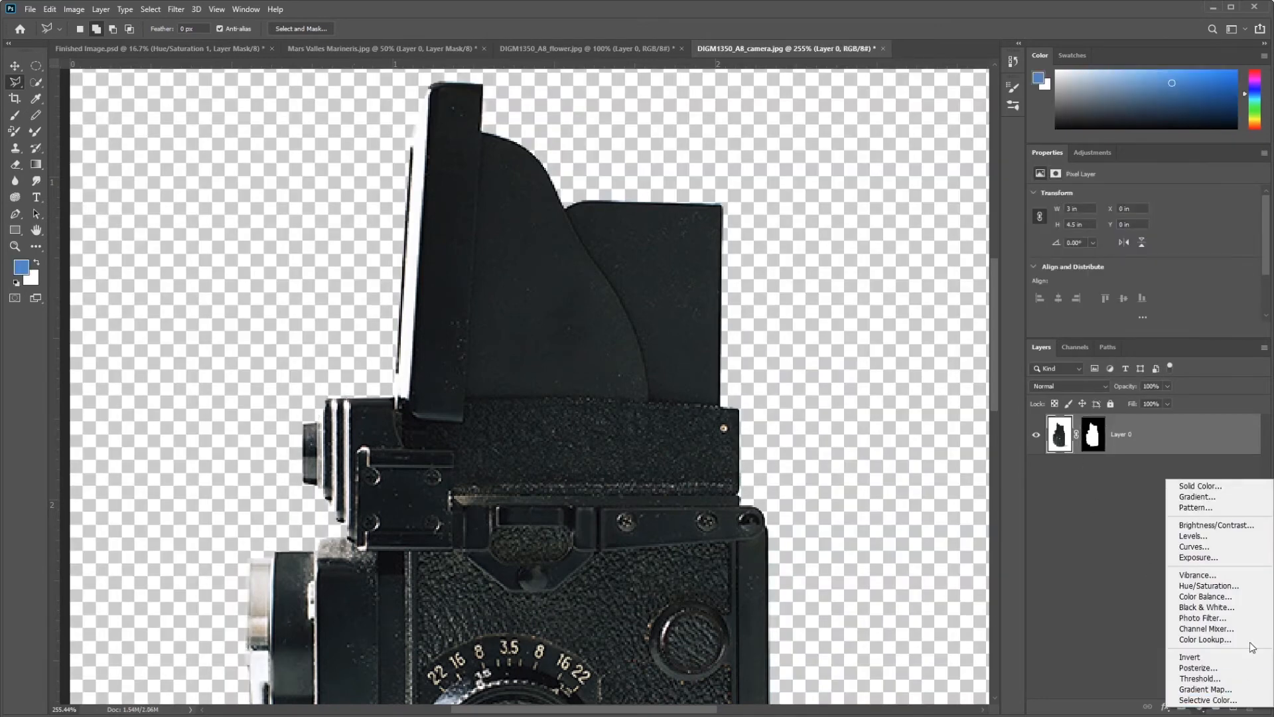
# Step: Add a Solid Color fill layer of pure red #ff0000 beneath the masked camera
pyautogui.click(1199, 485)
pyautogui.write('ff0000')
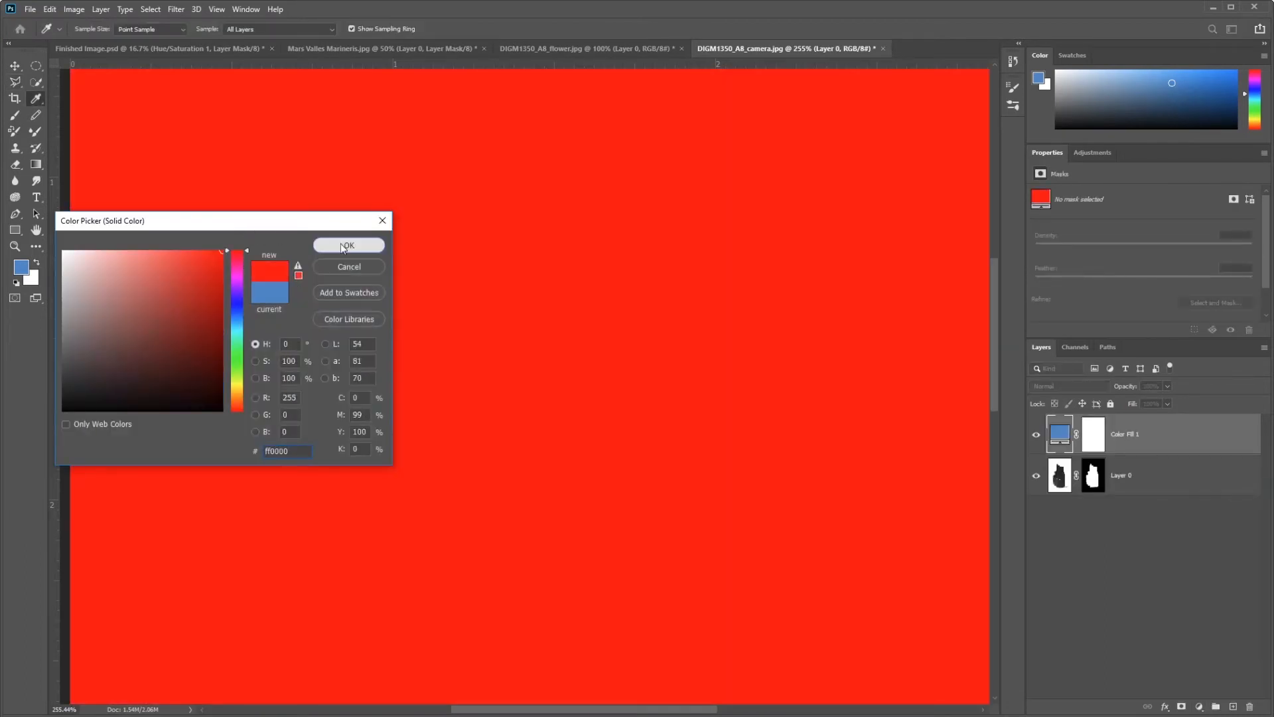
pyautogui.click(348, 246)
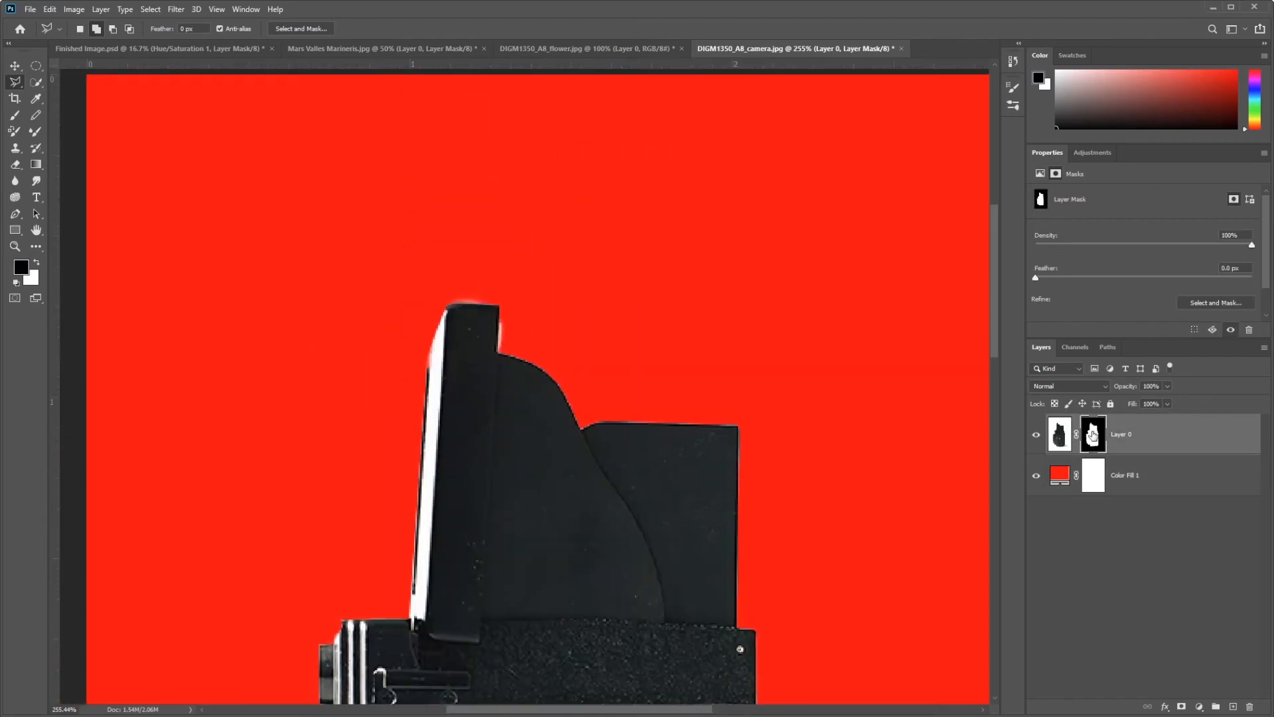
pyautogui.moveTo(1059, 437)
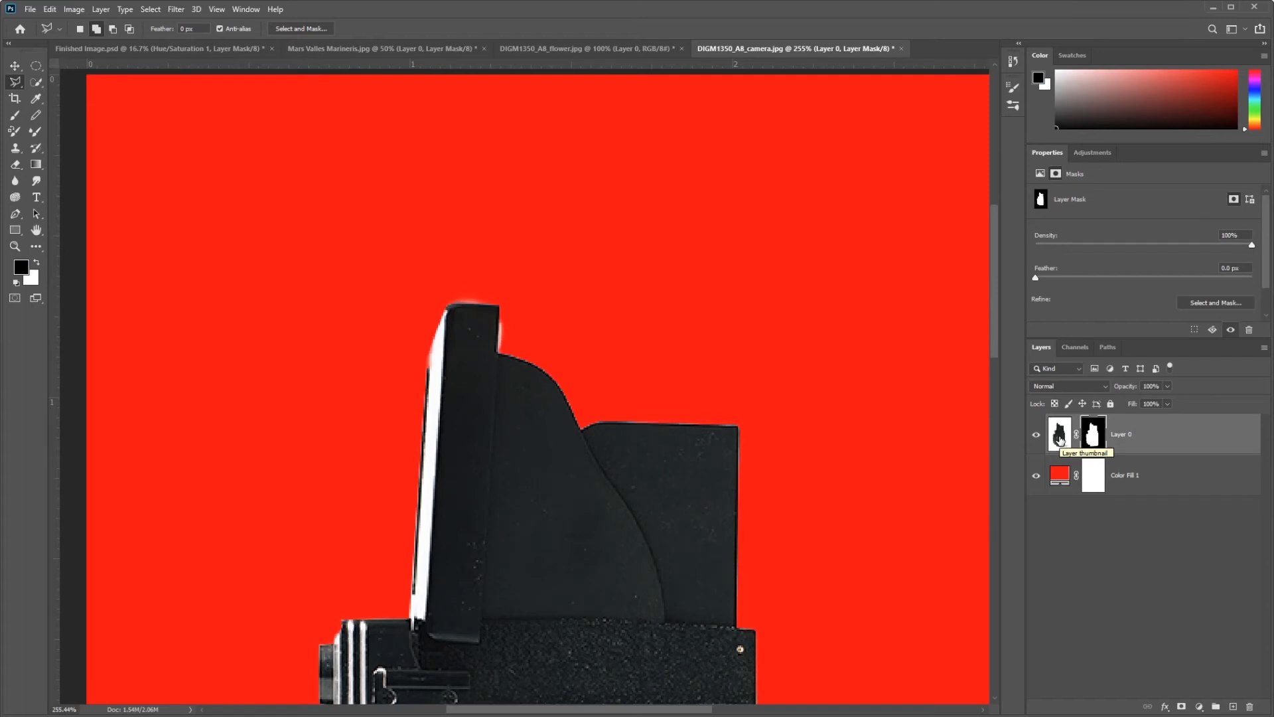
pyautogui.click(1058, 433)
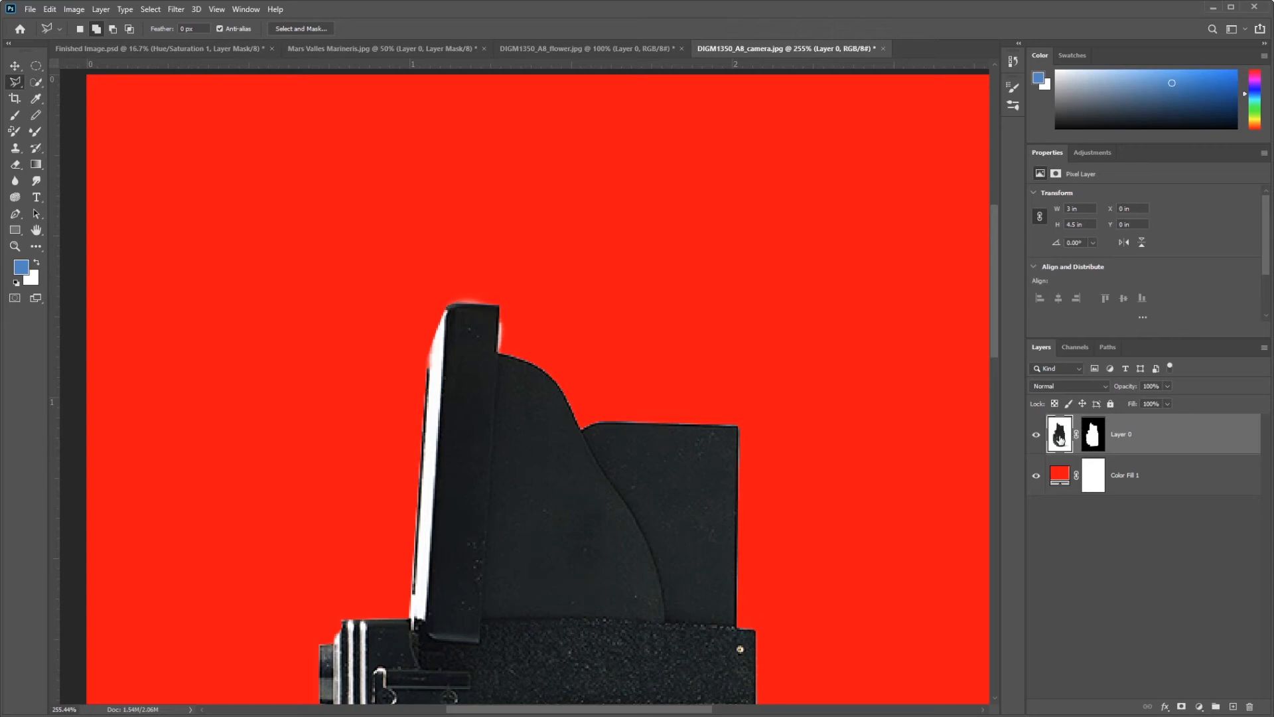
pyautogui.click(1092, 433)
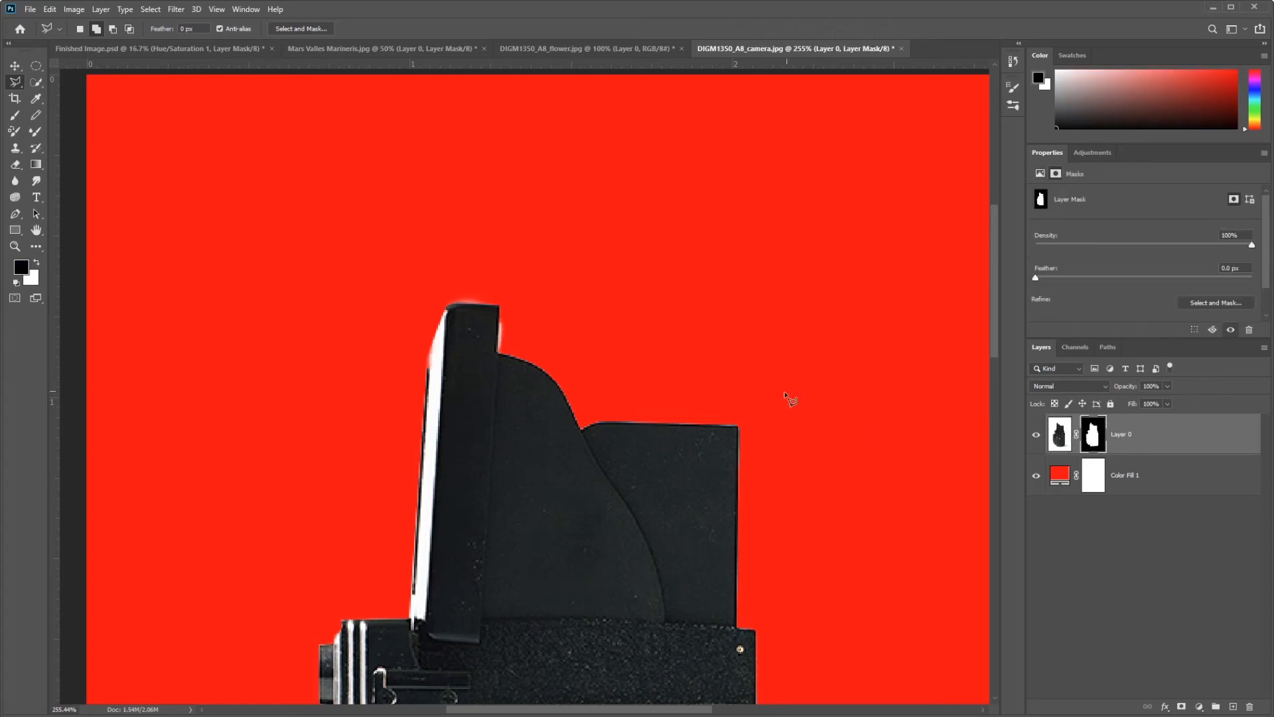
pyautogui.moveTo(510, 280)
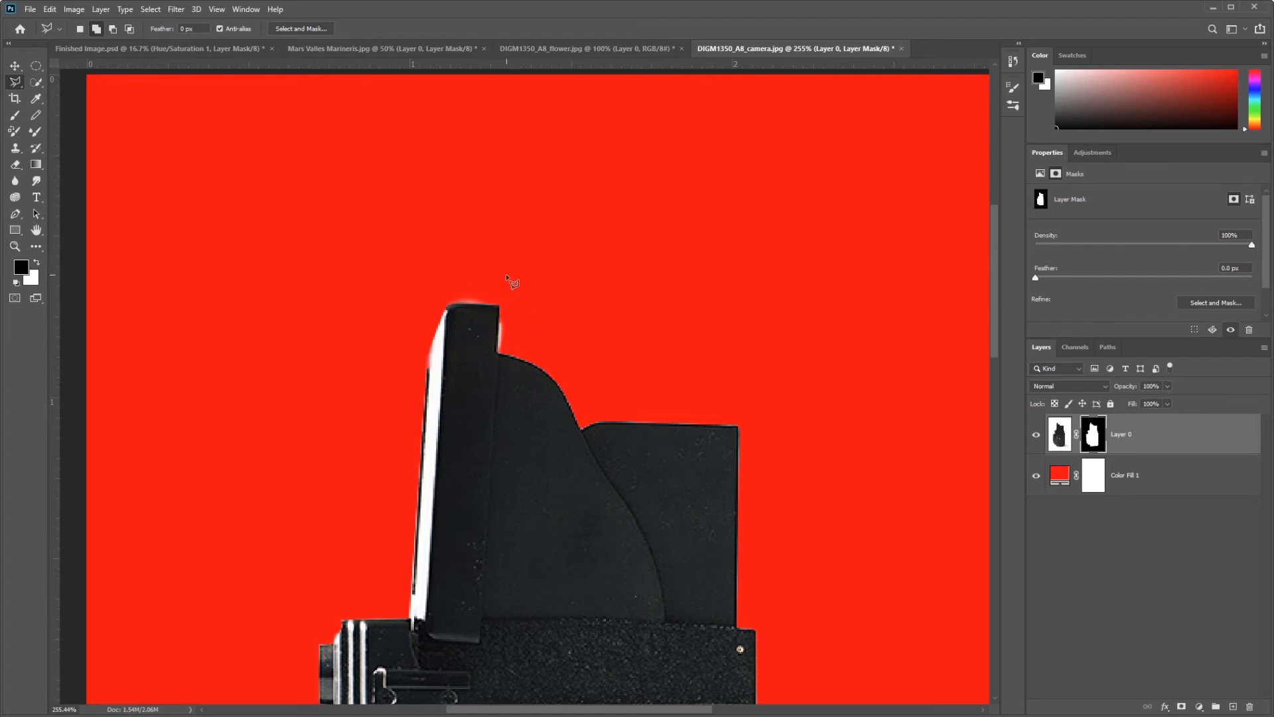
pyautogui.moveTo(510, 266)
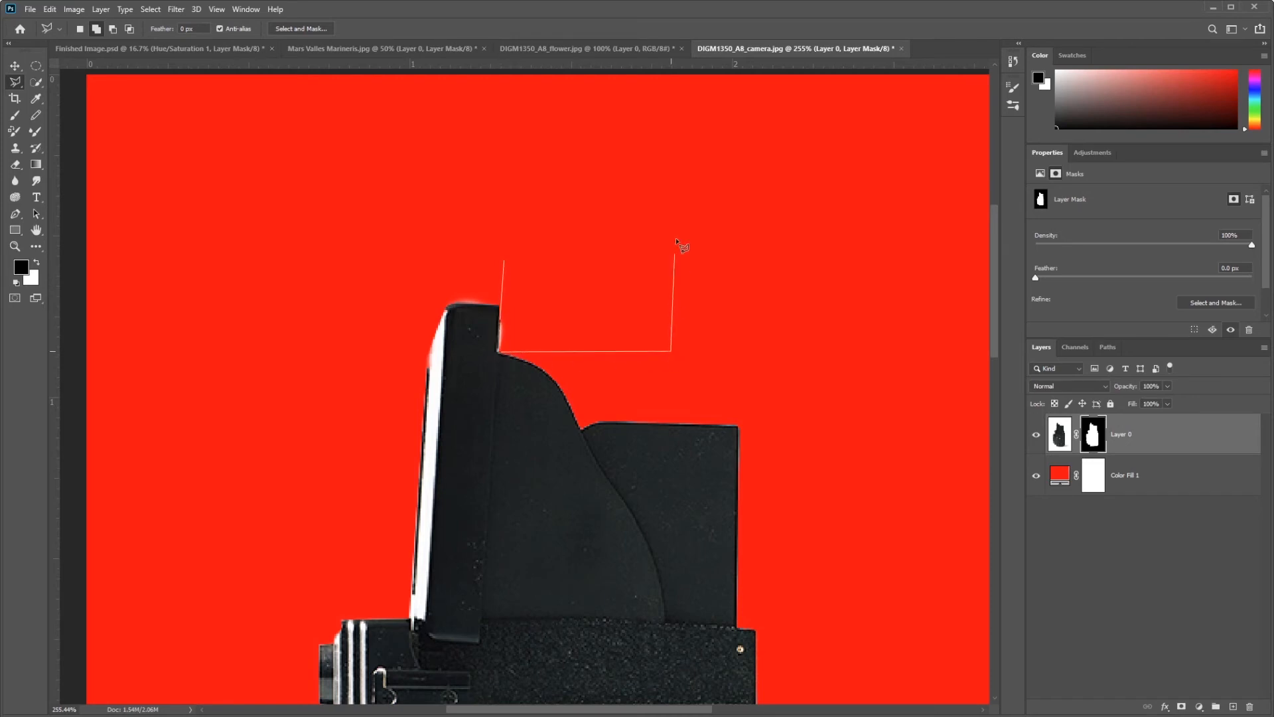
# Step: Fill the lassoed patch above the camera's top edge with Black on the layer mask
pyautogui.rightClick(681, 246)
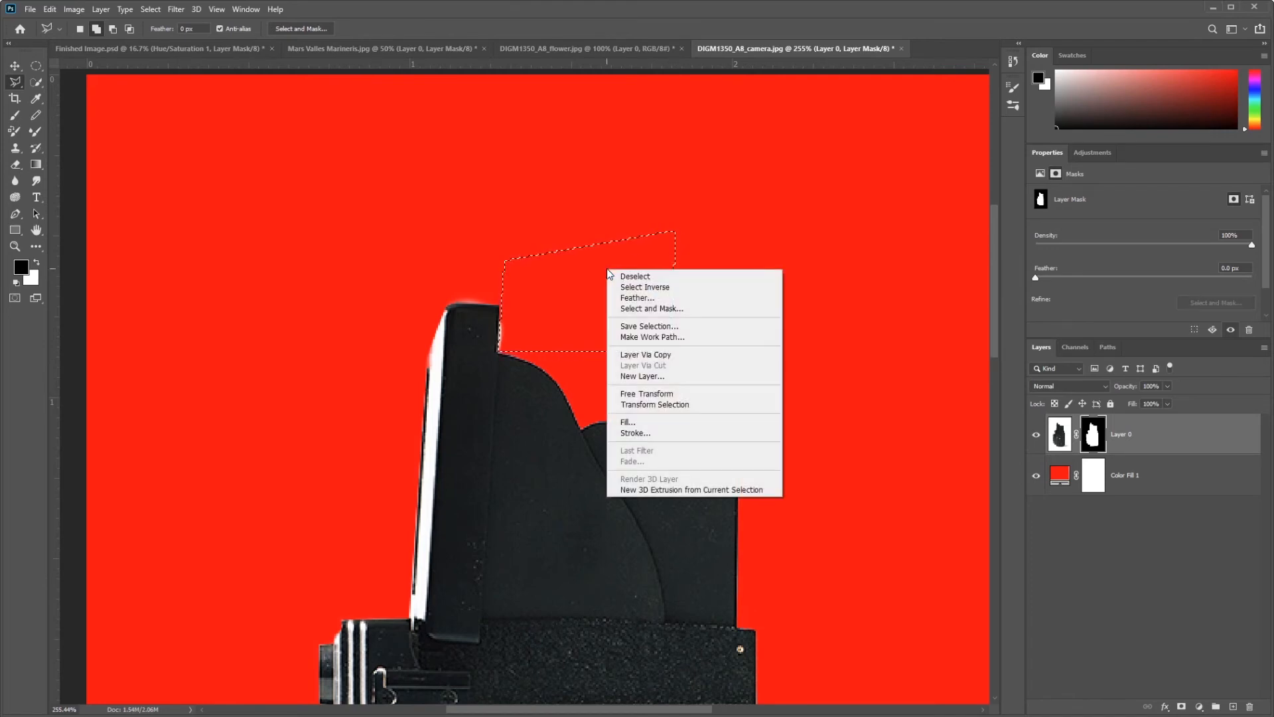
pyautogui.click(628, 422)
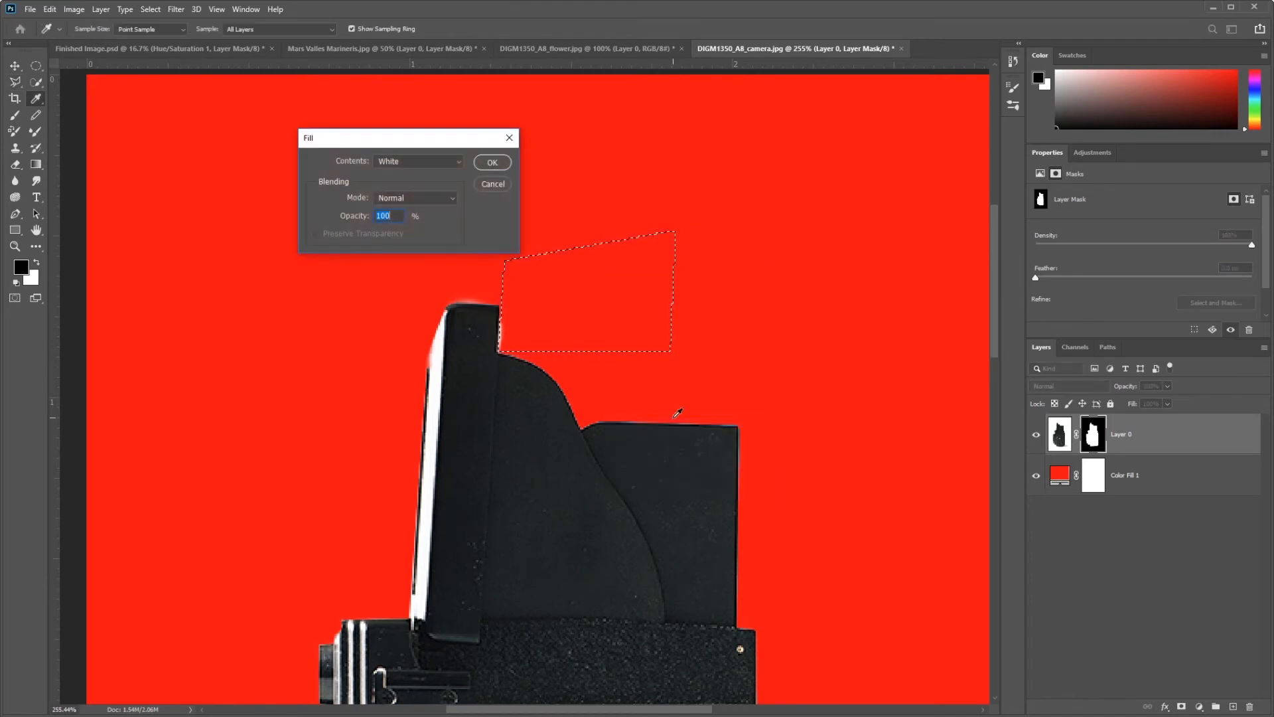
pyautogui.click(417, 161)
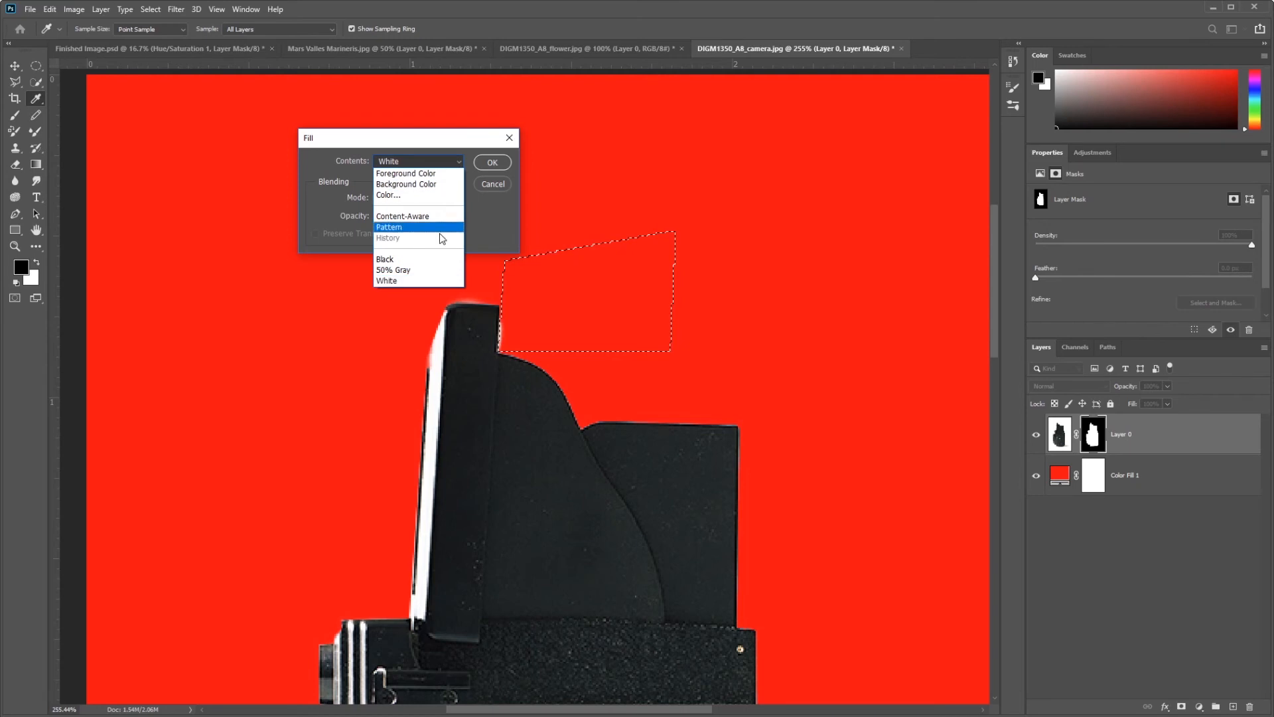
pyautogui.moveTo(501, 335)
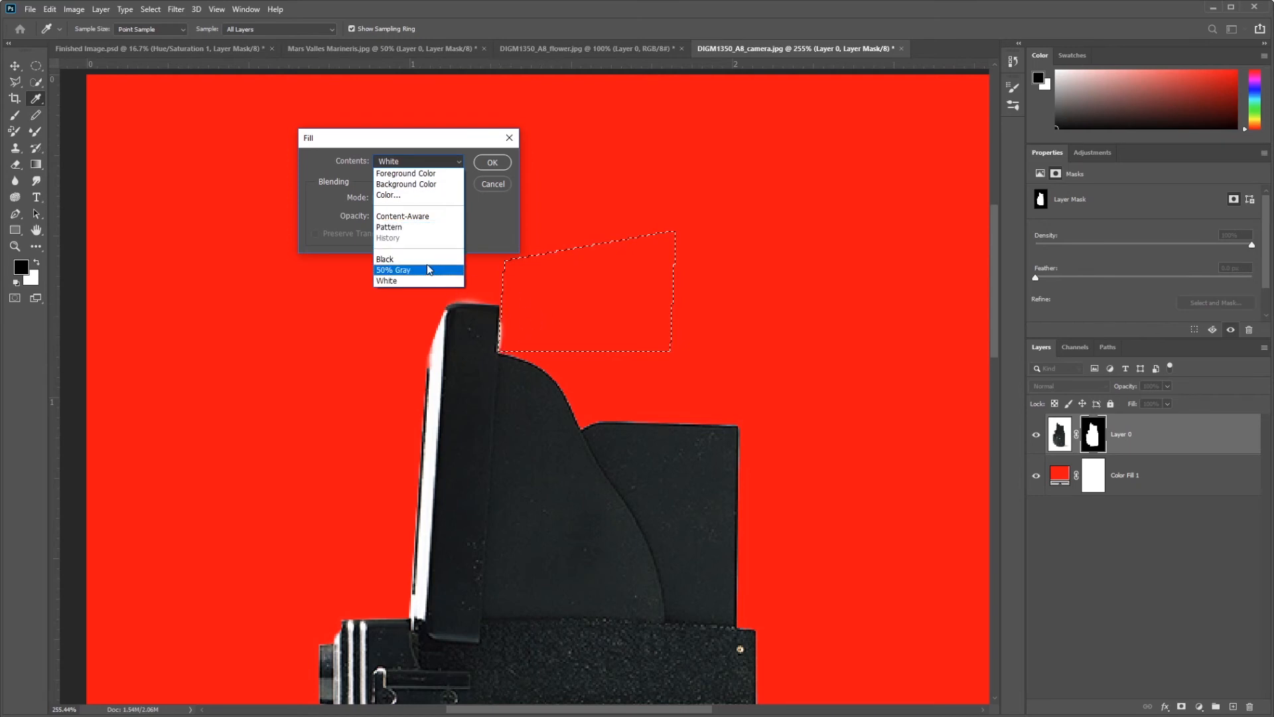
pyautogui.click(384, 259)
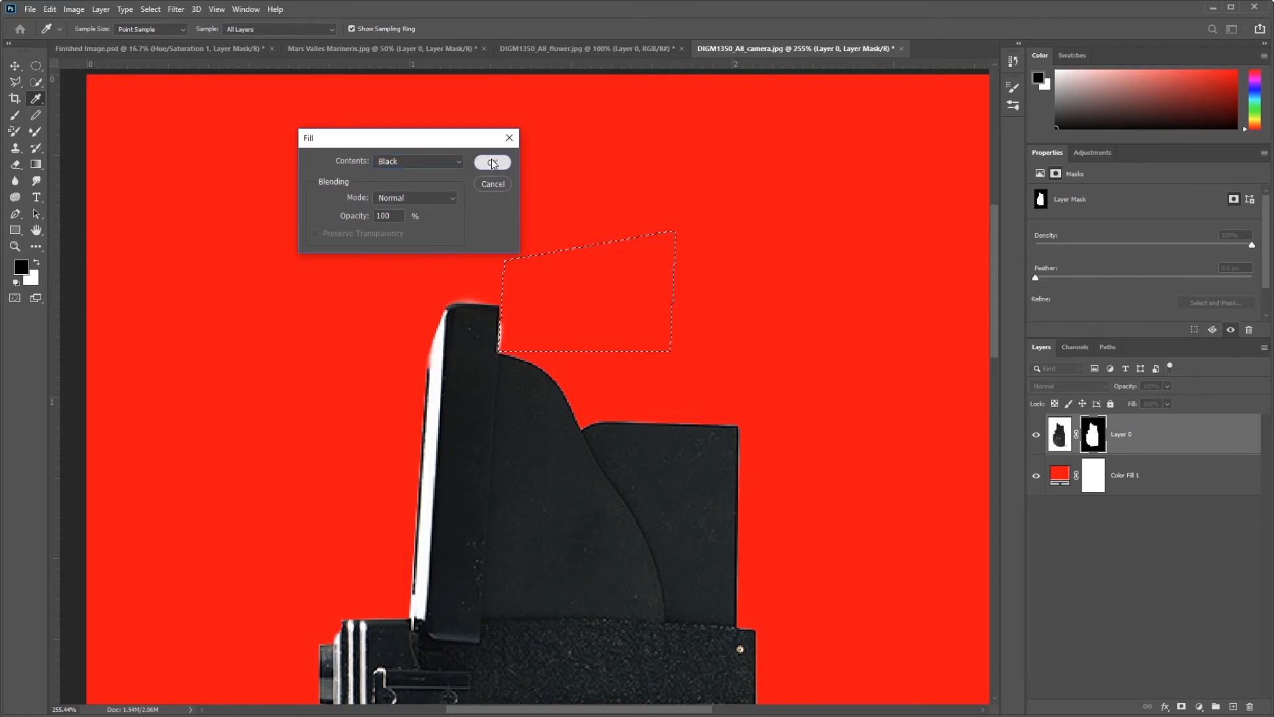
pyautogui.click(491, 162)
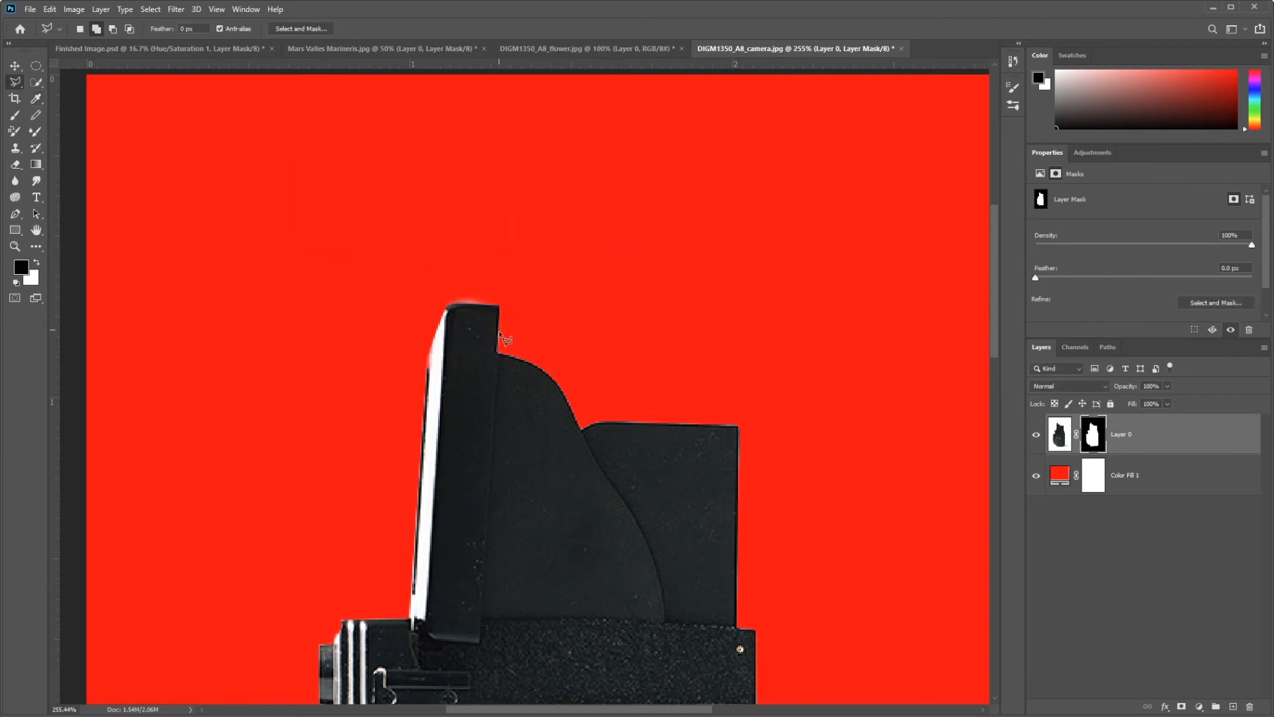
# Step: Deselect the lassoed area and zoom toward the camera's corner to check the mask edge
pyautogui.moveTo(504, 341); pyautogui.dragTo(528, 215)
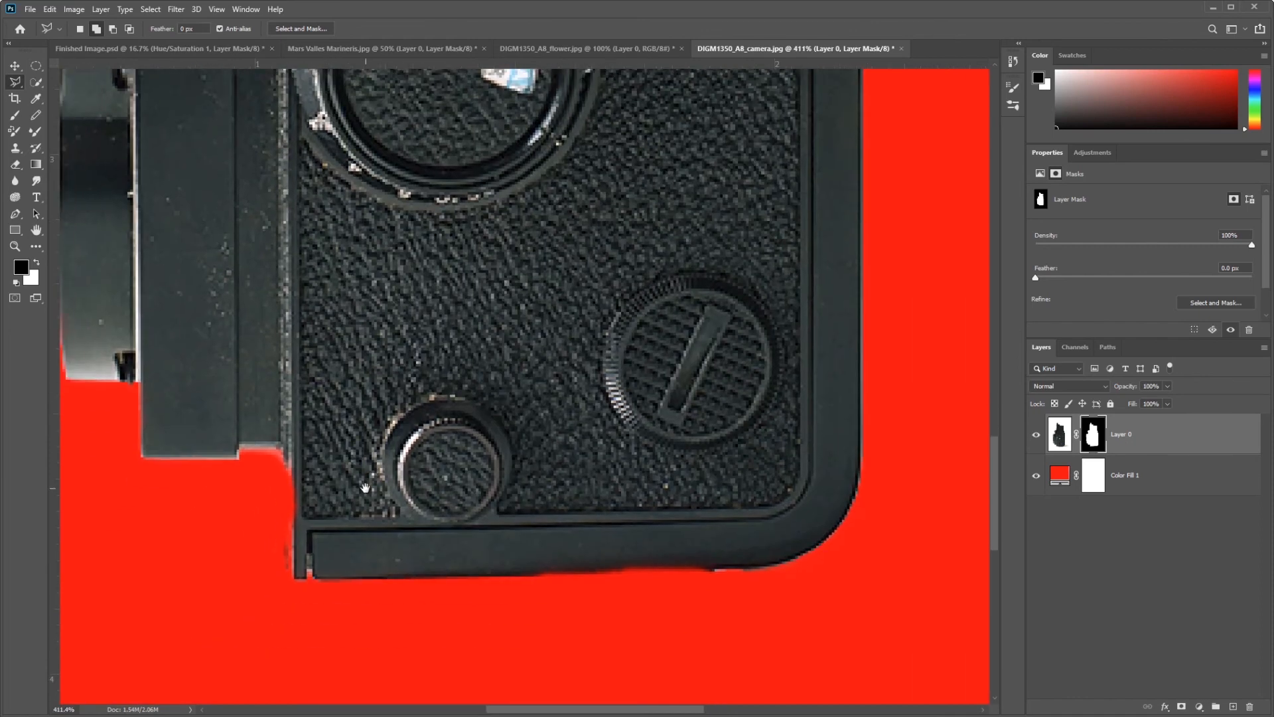
pyautogui.moveTo(325, 528)
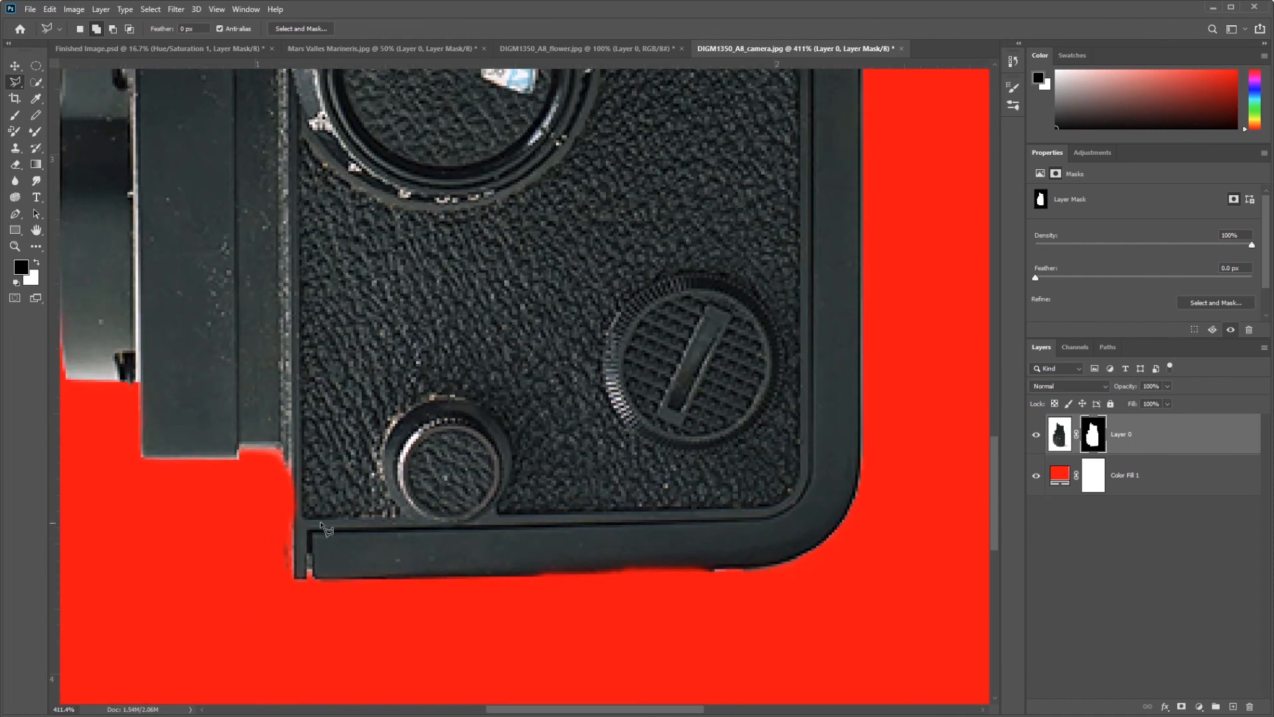